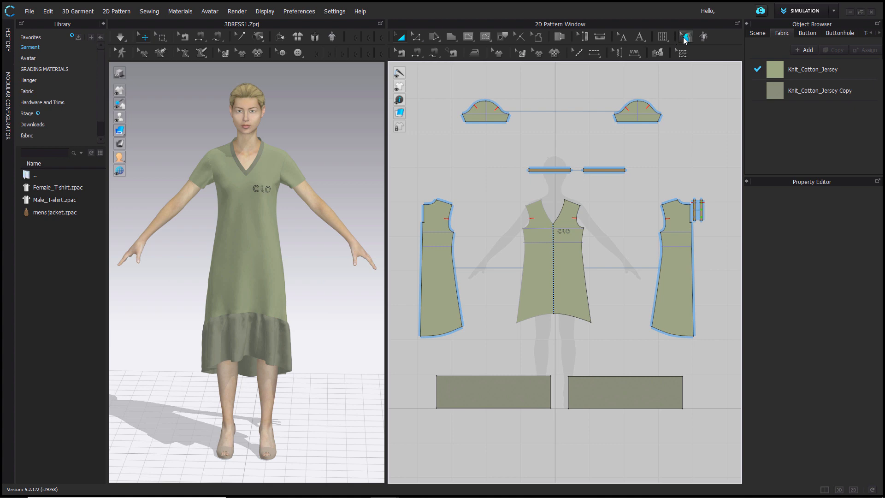
- Select the avatar and open the Avatar library folder of child avatar files
click(704, 37)
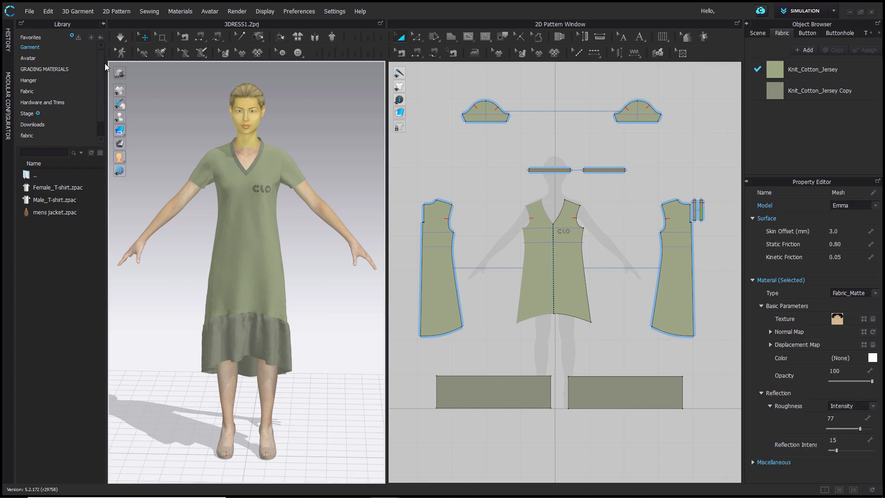
click(27, 58)
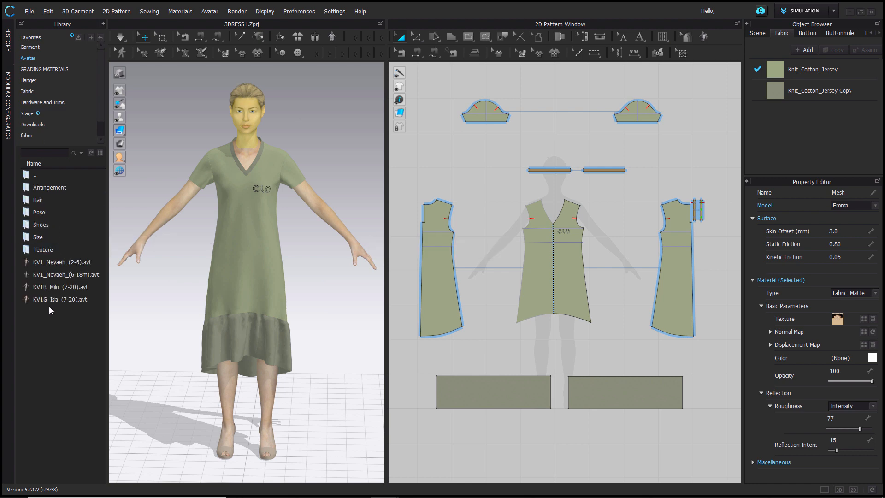
- Load KV1G_Isla_(7-20).avt to replace the woman avatar under the dress
double_click(59, 300)
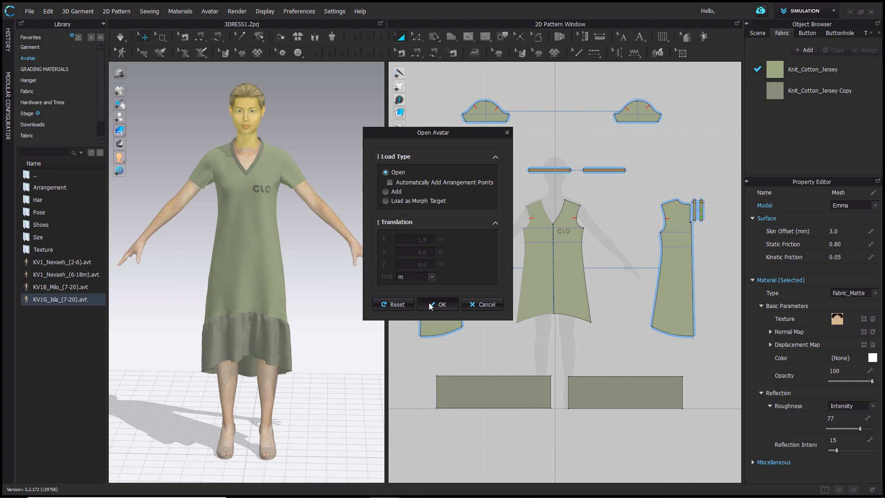
click(438, 304)
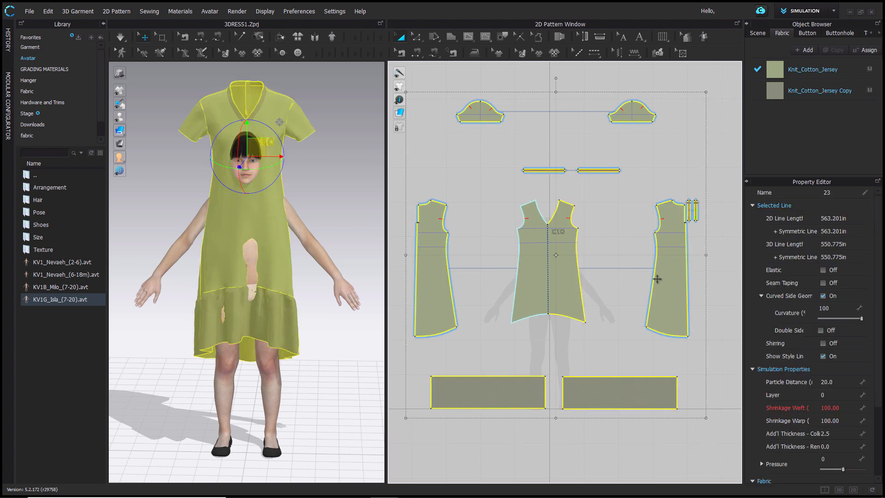
- Auto-grade the dress at 100% curvature with Maintain Graphic Size ticked
click(681, 53)
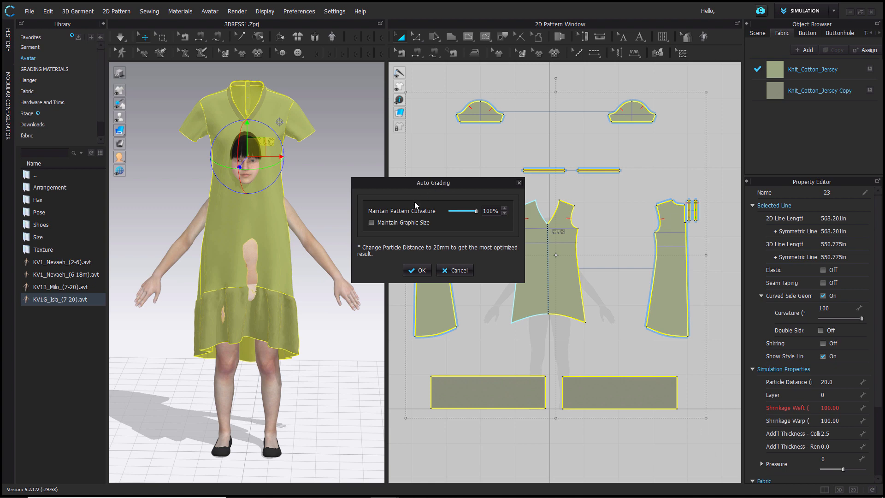
mouse_move(378, 229)
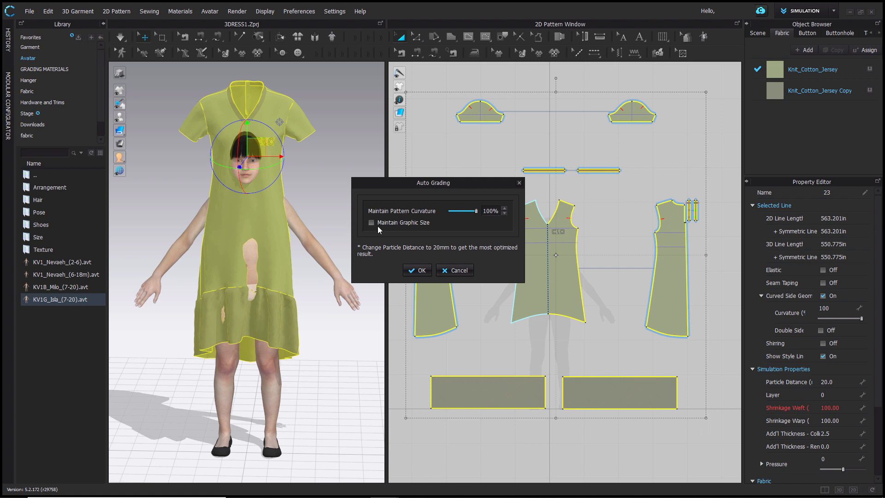
click(372, 222)
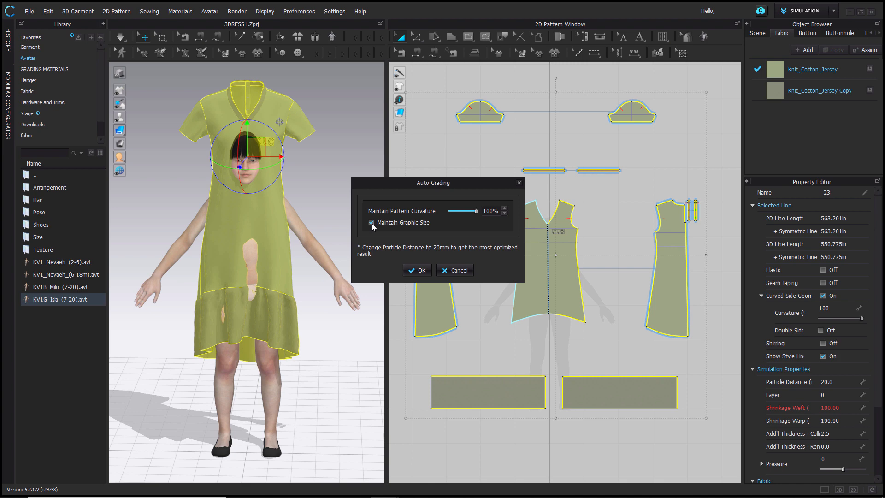
click(418, 269)
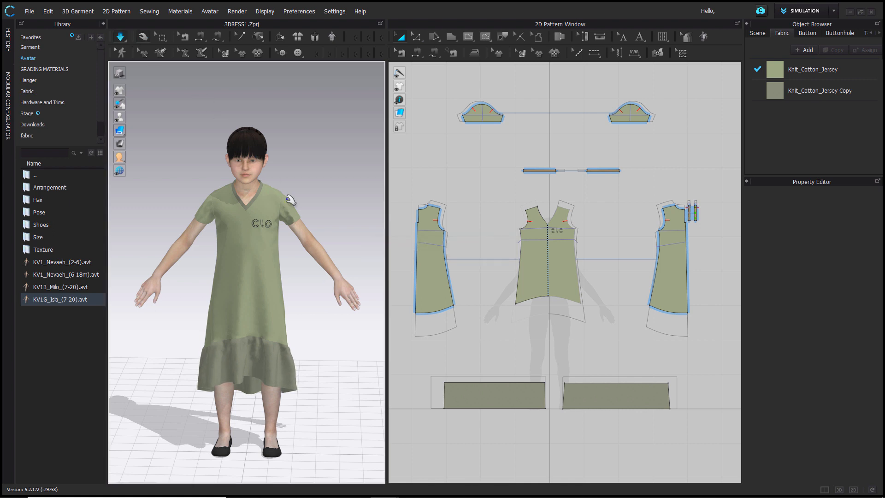
mouse_move(243, 359)
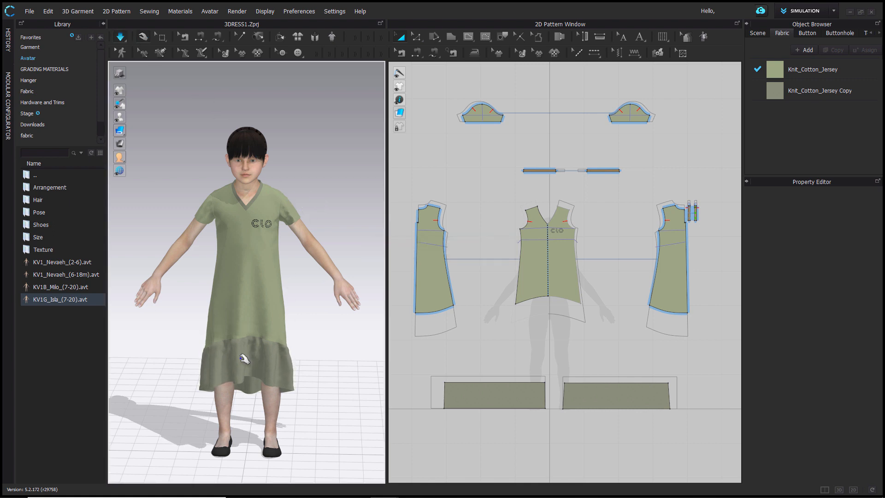
click(492, 394)
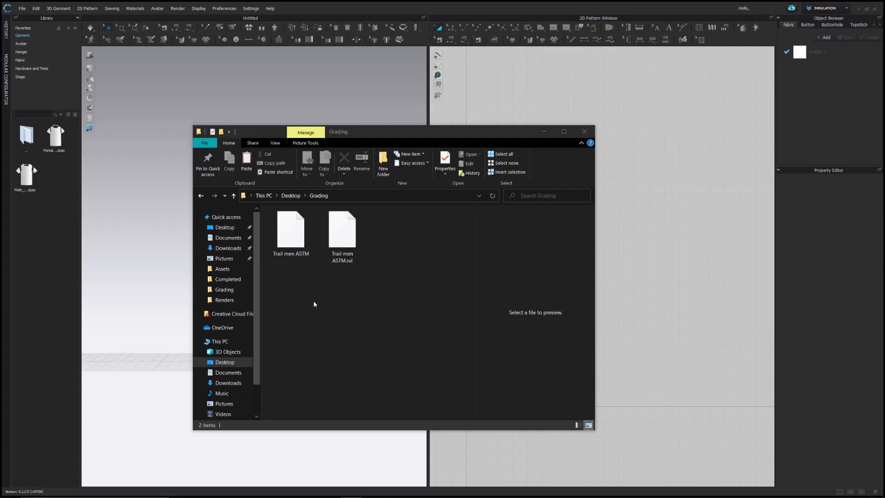
- Select Trail men ASTM.rul in the Desktop Grading folder and minimize Explorer
click(290, 232)
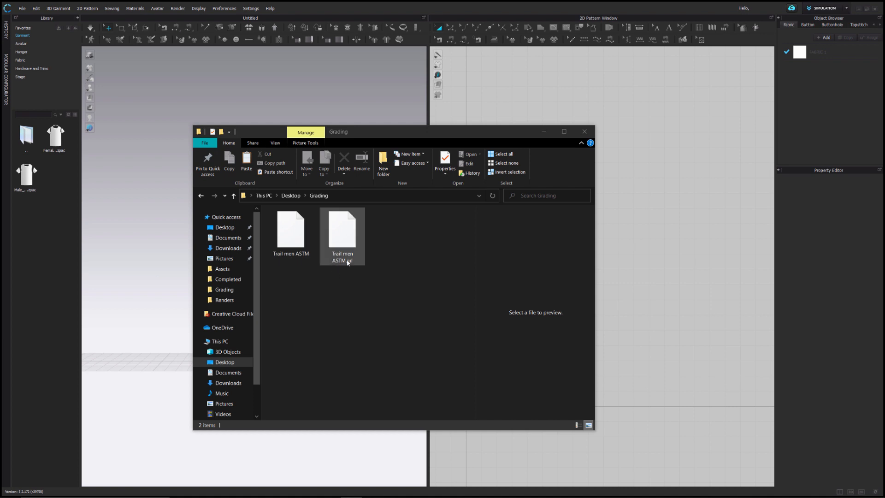
mouse_move(359, 266)
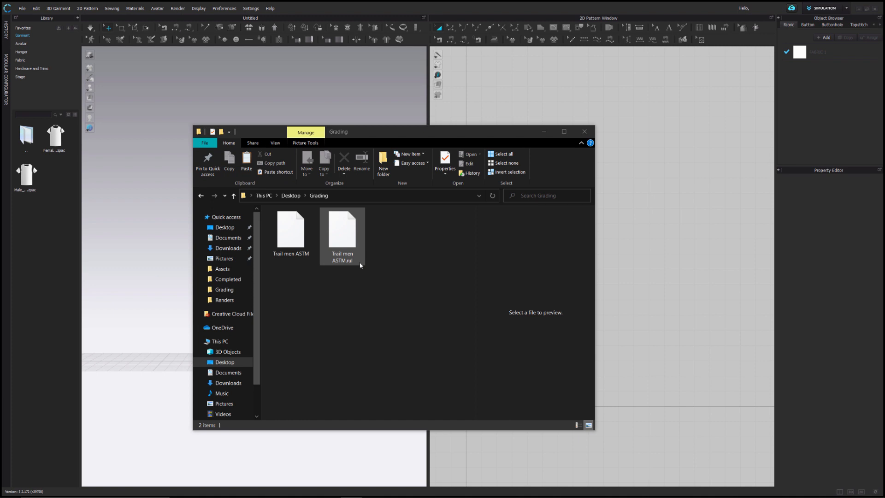
mouse_move(360, 264)
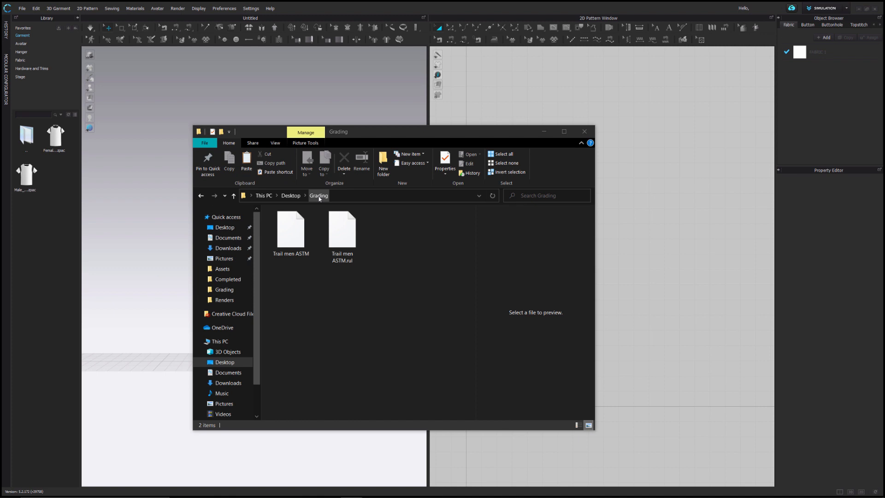
click(342, 231)
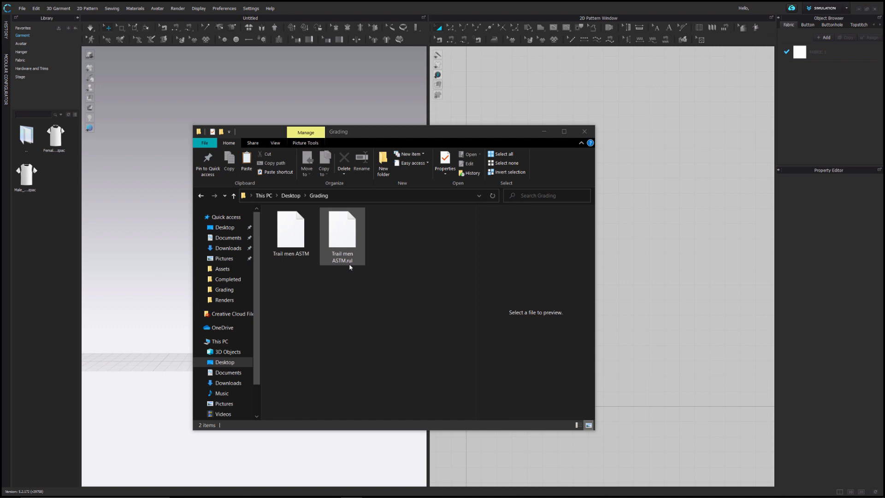
click(290, 232)
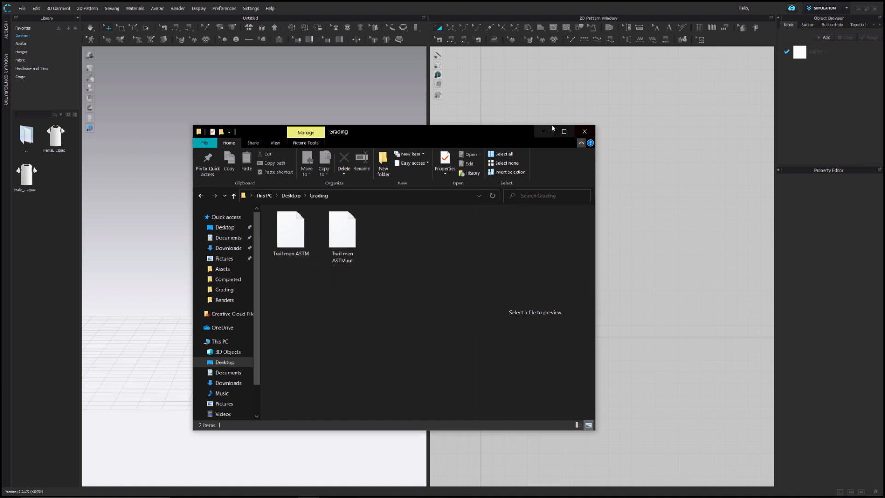
click(584, 131)
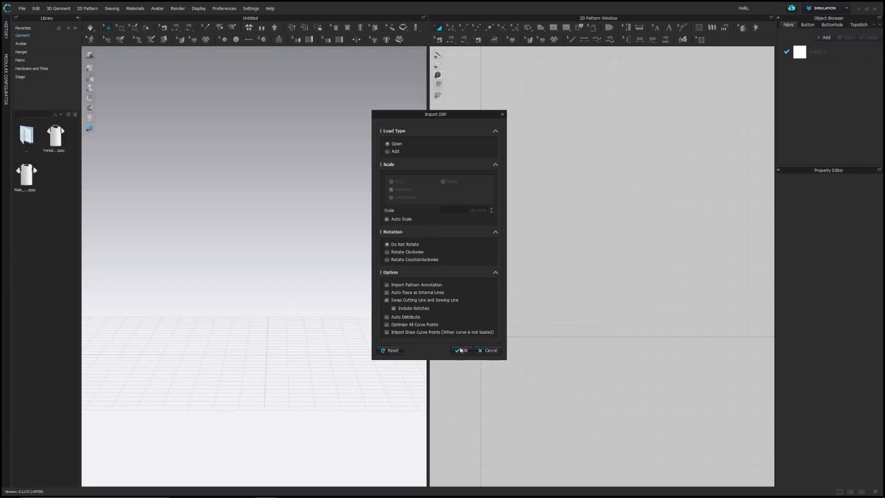
- Import the Trail men ASTM DXF with Open and Auto Scale kept selected
click(461, 350)
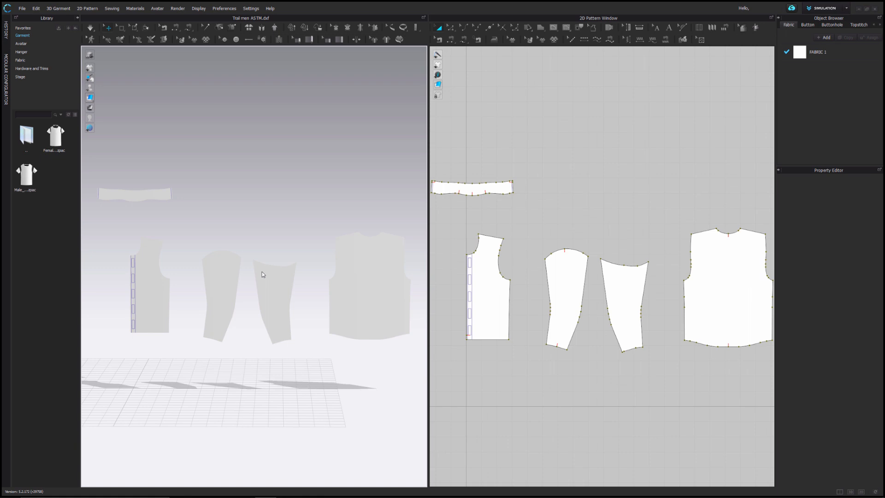
- Fit all pattern pieces in the 2D view and turn on Show Grading
click(552, 303)
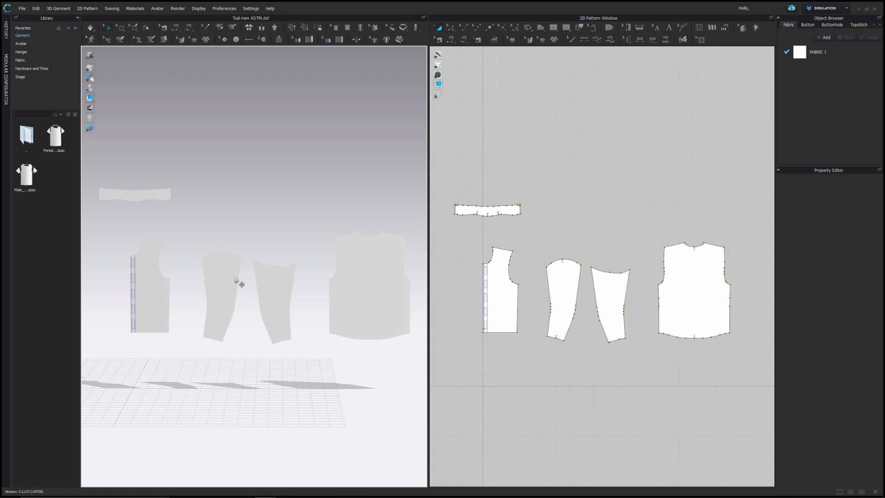
mouse_move(445, 119)
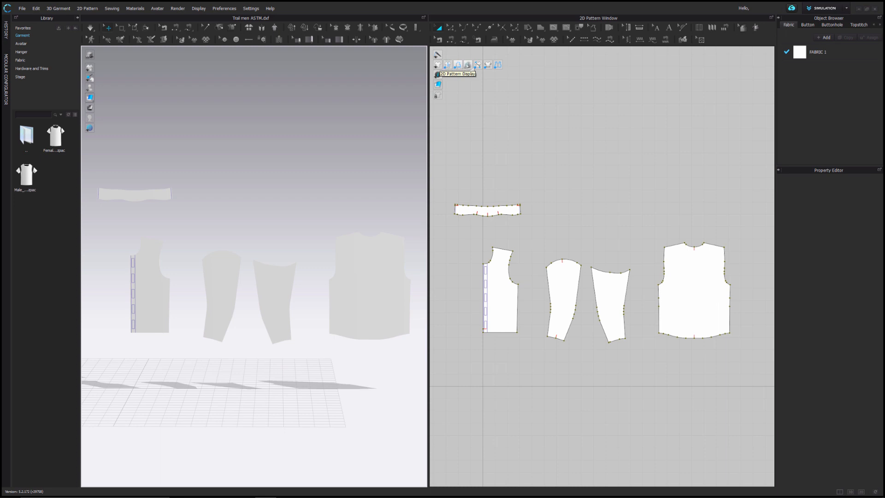
mouse_move(487, 65)
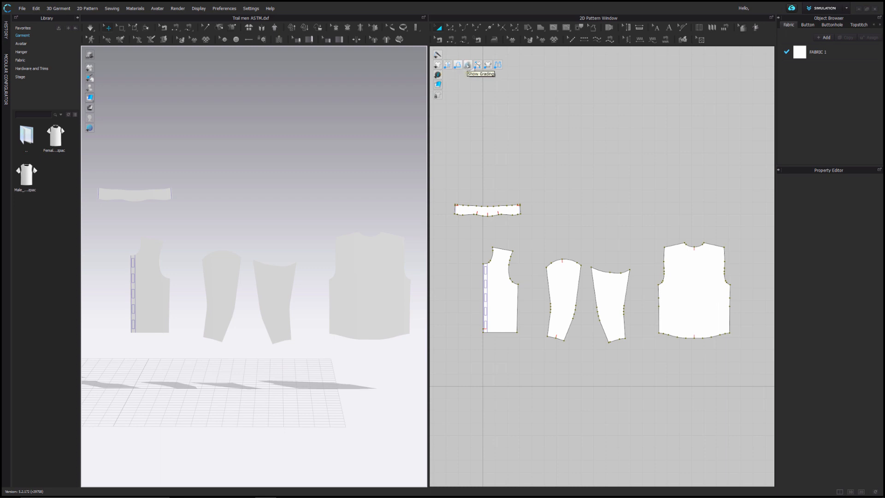
click(467, 65)
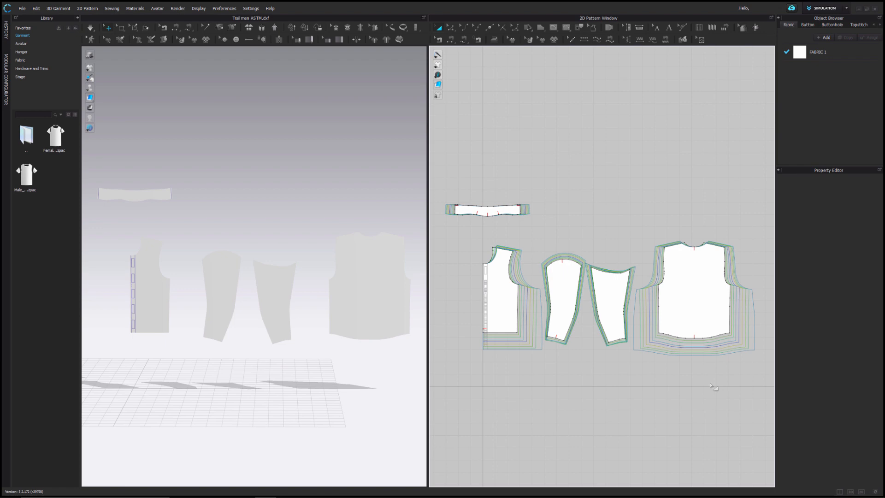
mouse_move(704, 374)
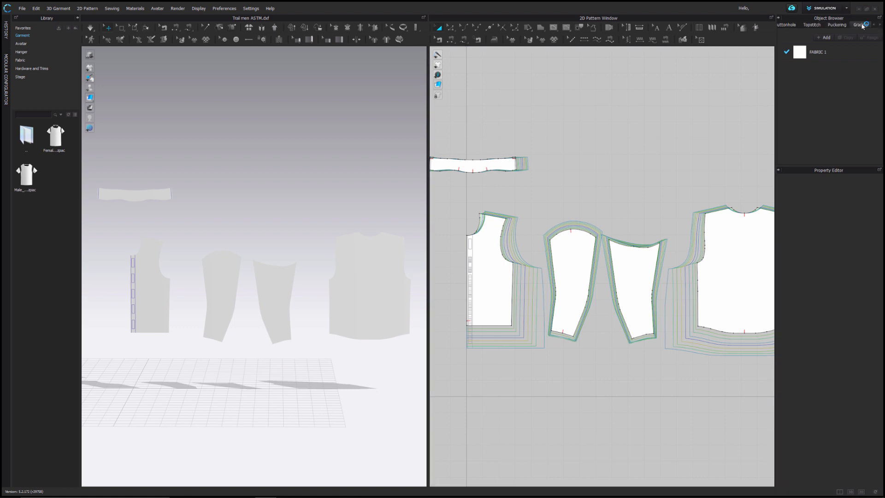
- Make size 5 the base size in the grading list, then select a sleeve piece
click(861, 25)
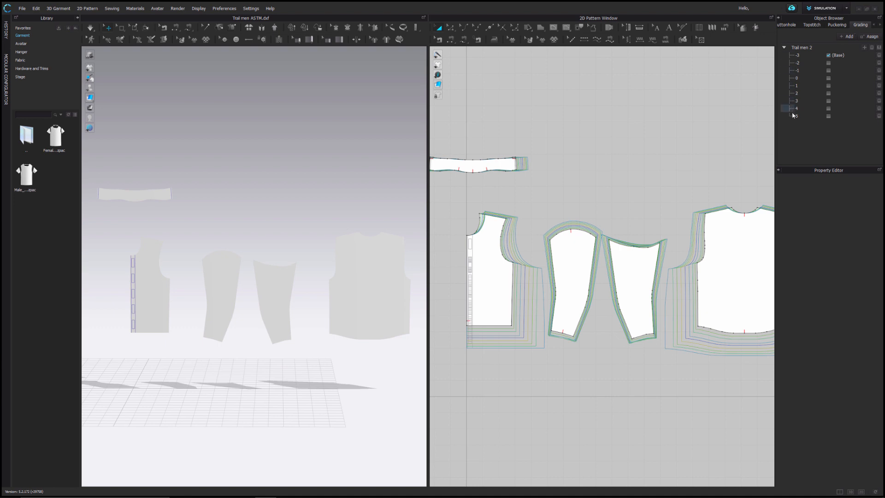
click(793, 116)
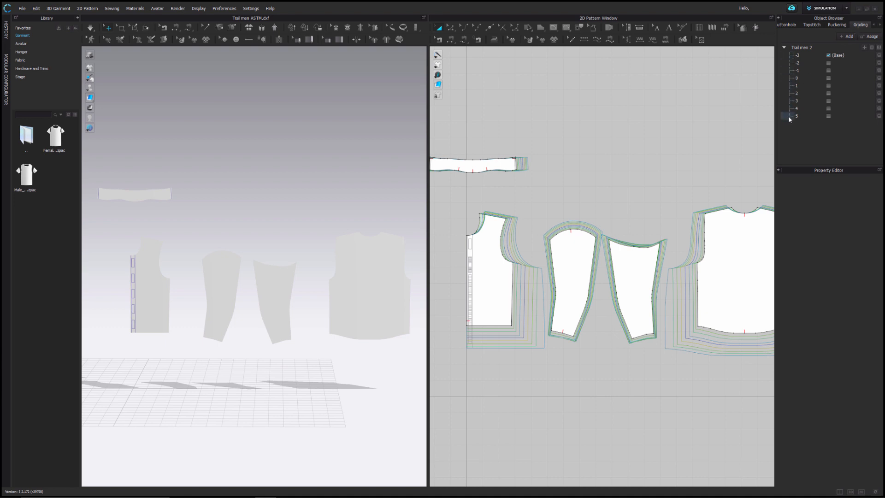
click(793, 55)
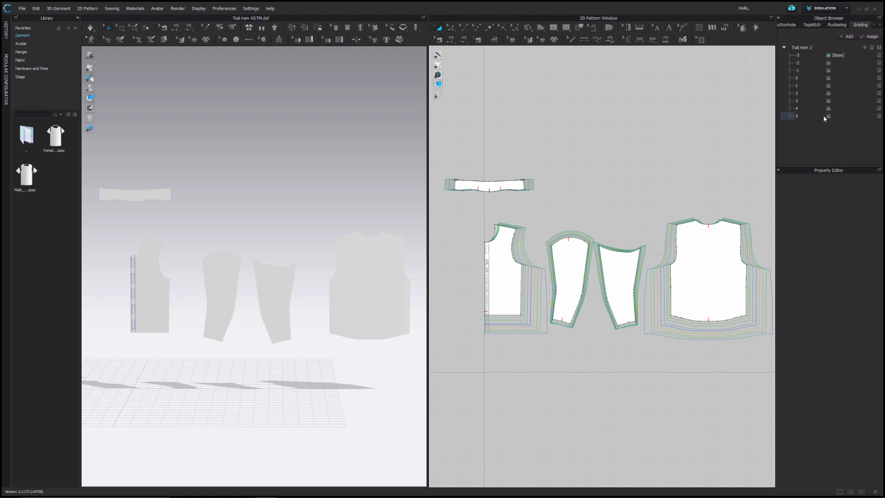
mouse_move(828, 119)
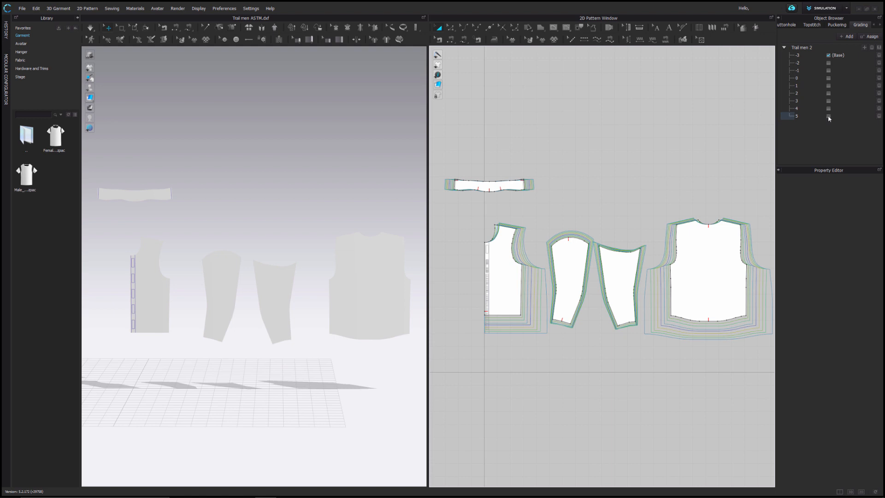
click(829, 117)
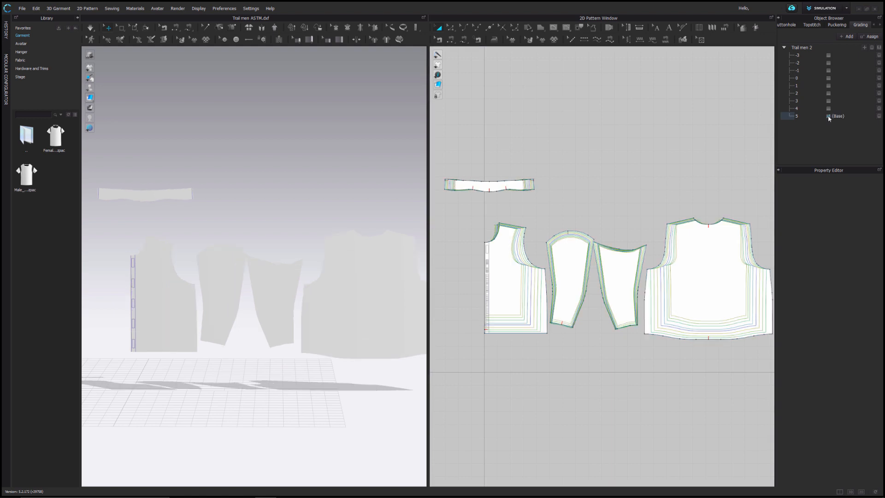
click(568, 277)
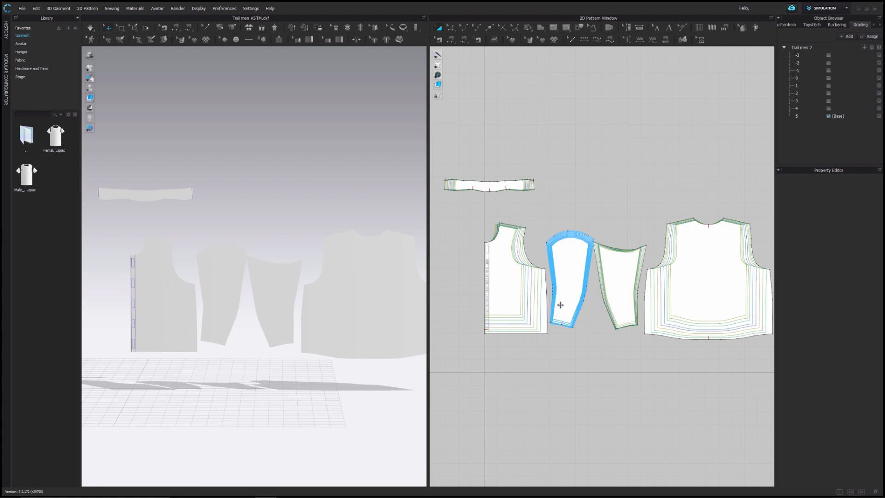
click(577, 343)
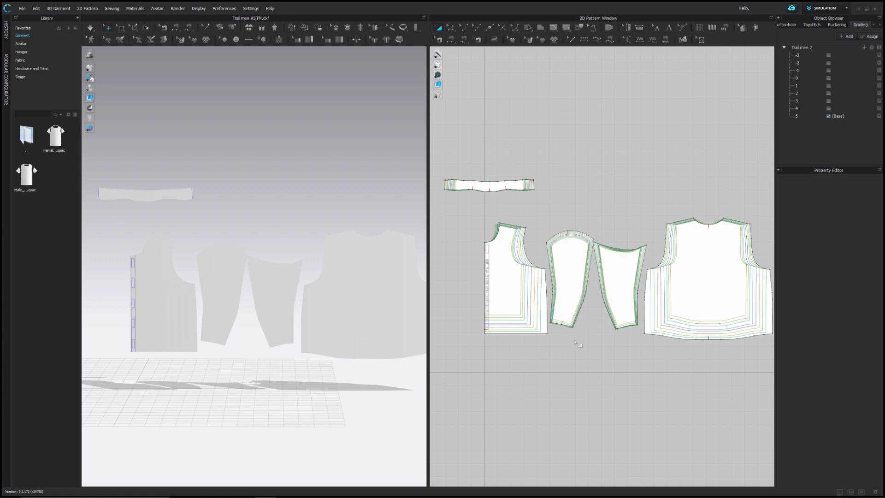
mouse_move(744, 139)
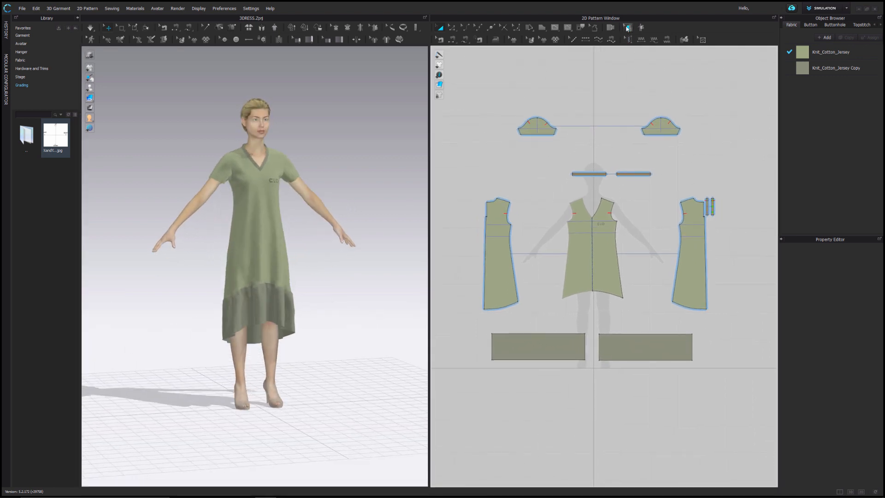
mouse_move(627, 27)
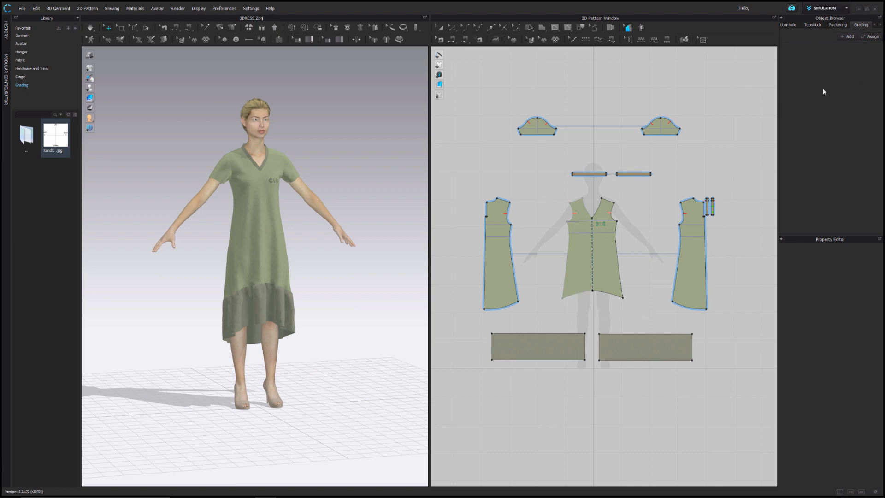
mouse_move(862, 119)
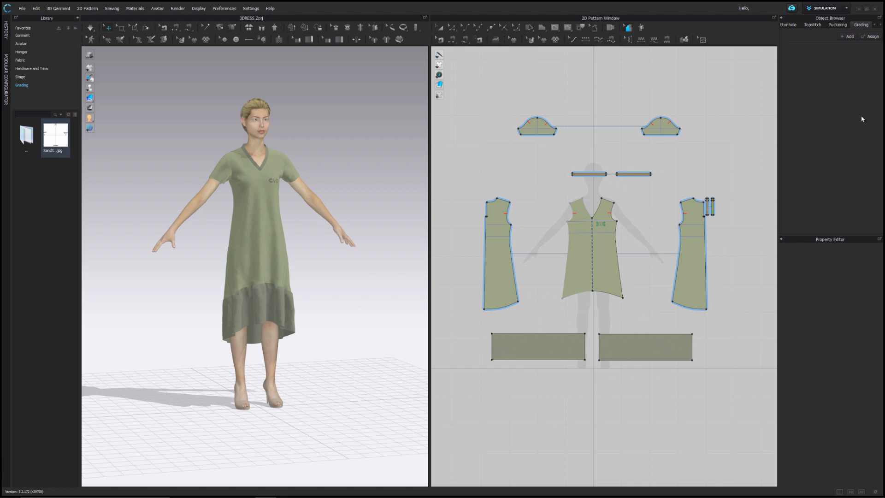
mouse_move(846, 41)
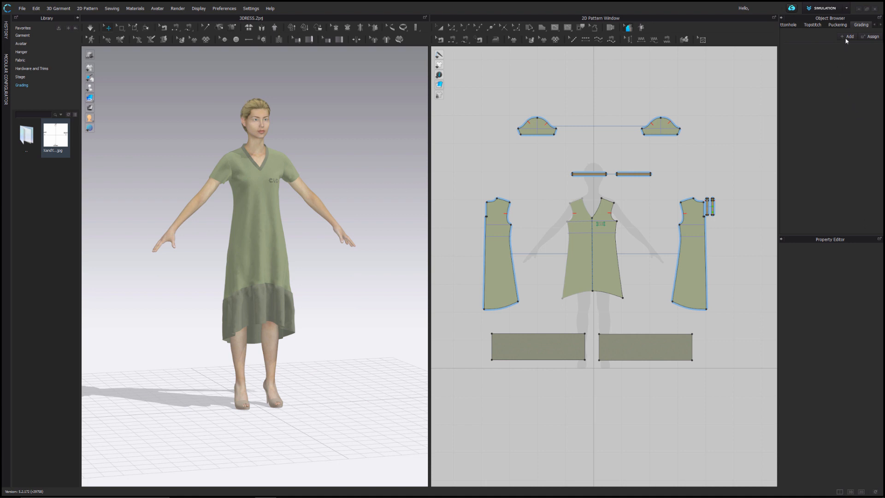
mouse_move(873, 36)
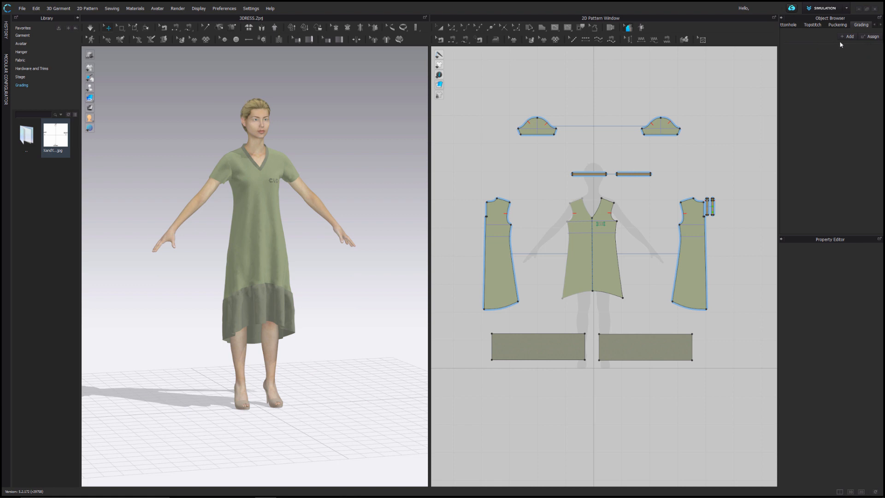
- Add Size Group 1 and select its base size for renaming to S
click(848, 36)
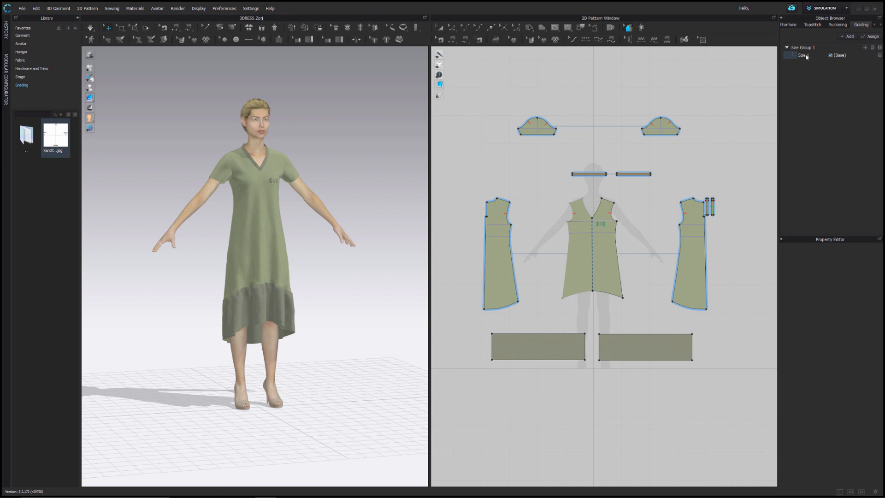
mouse_move(815, 60)
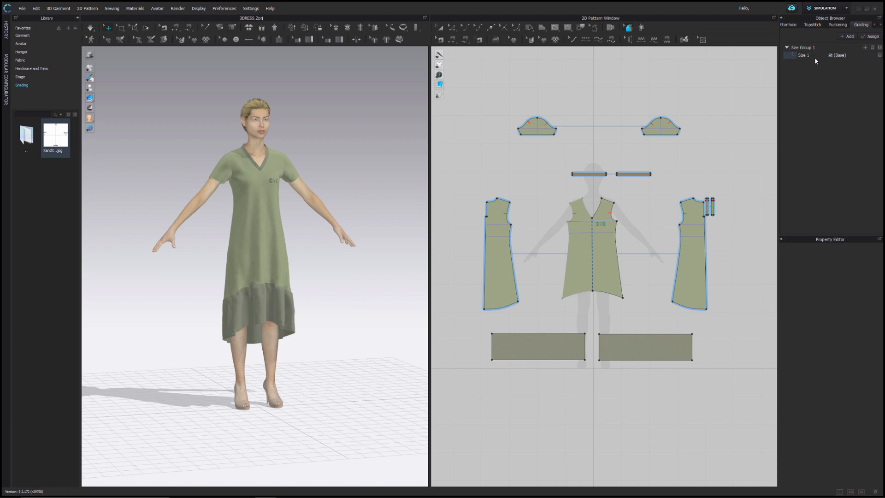
click(802, 55)
text(S)
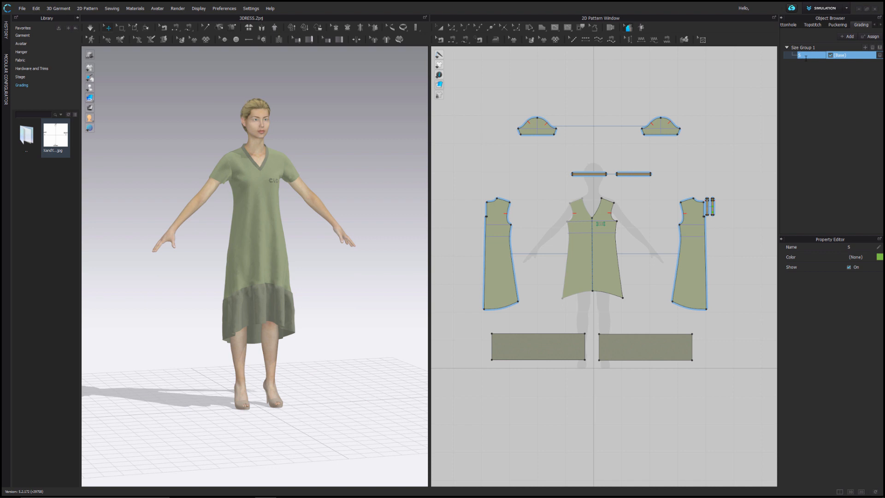
mouse_move(809, 58)
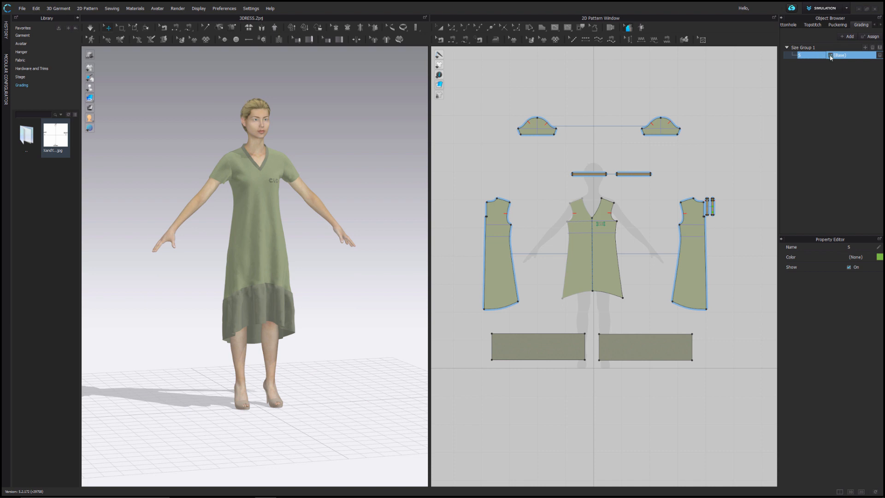
mouse_move(841, 59)
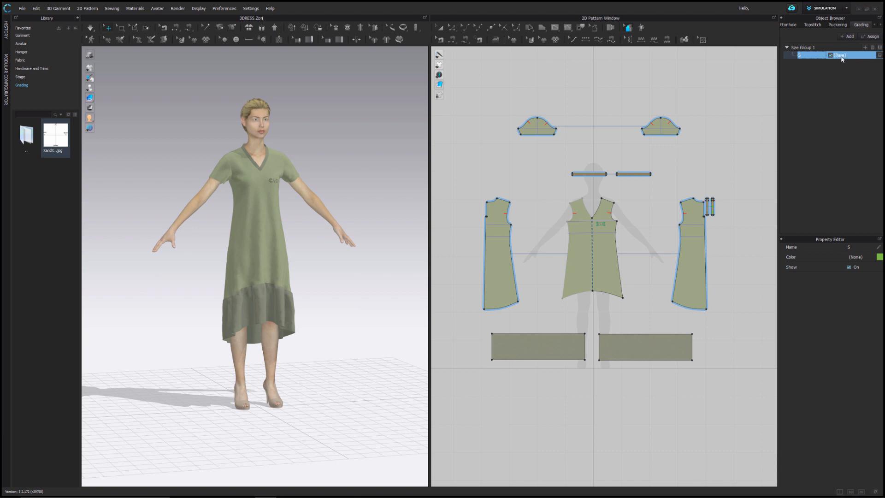
mouse_move(632, 270)
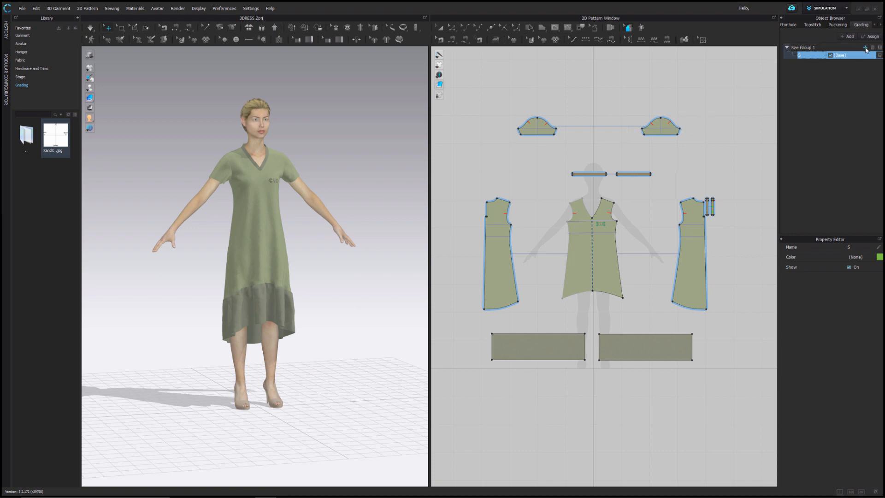
- Add further sizes to Size Group 1 and rename the last one XL
click(865, 47)
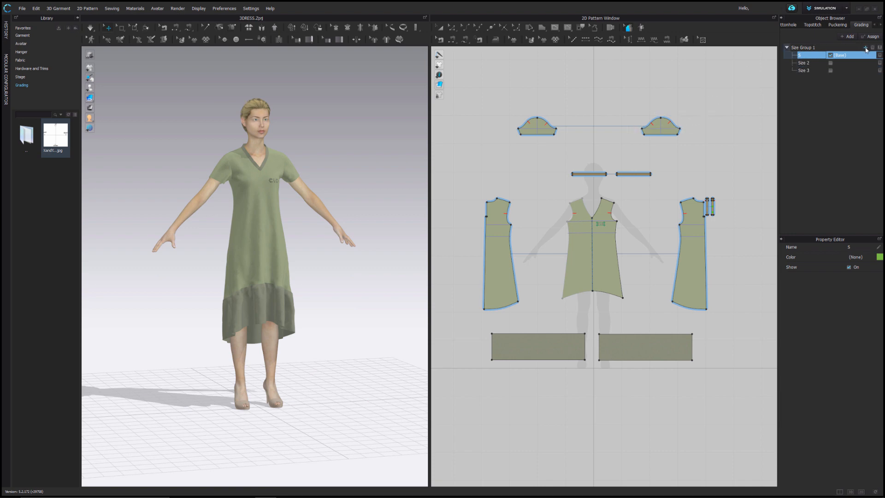
click(864, 48)
text(L)
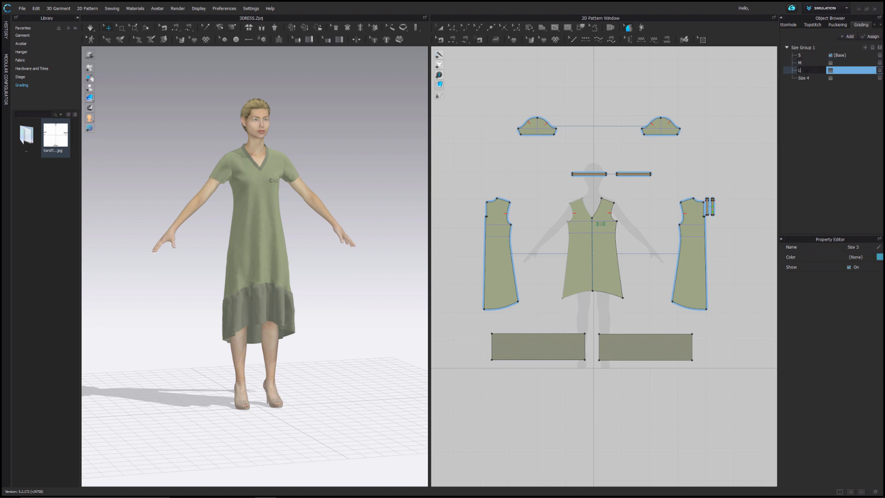
click(802, 77)
text(XL)
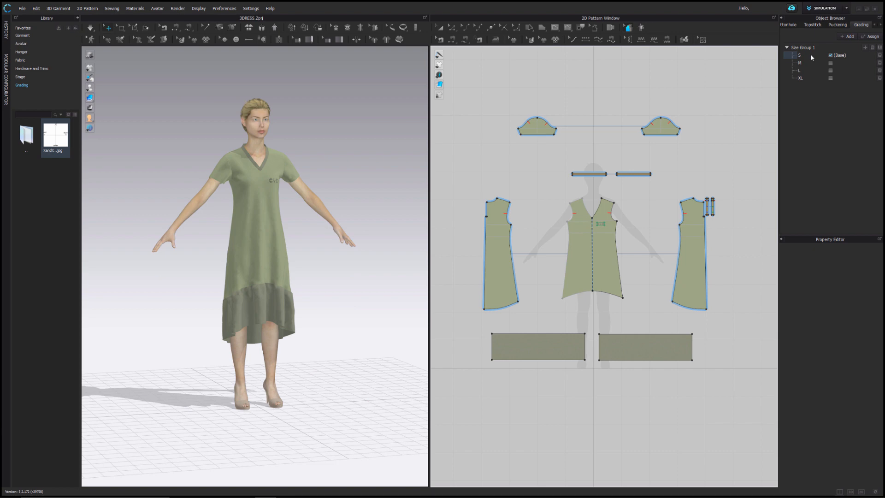
mouse_move(745, 88)
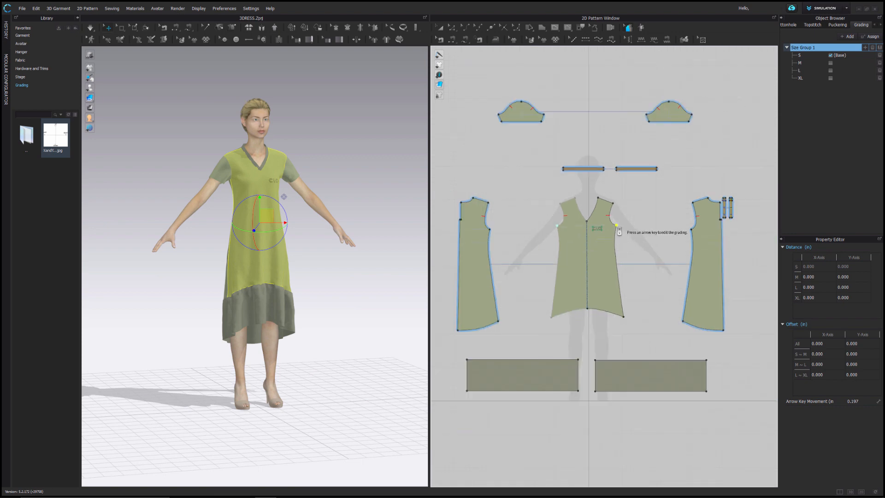
mouse_move(831, 290)
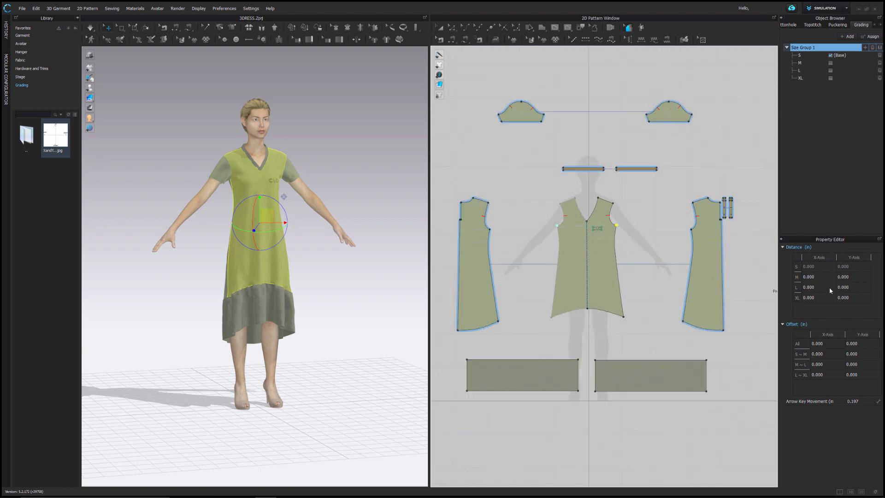
mouse_move(815, 282)
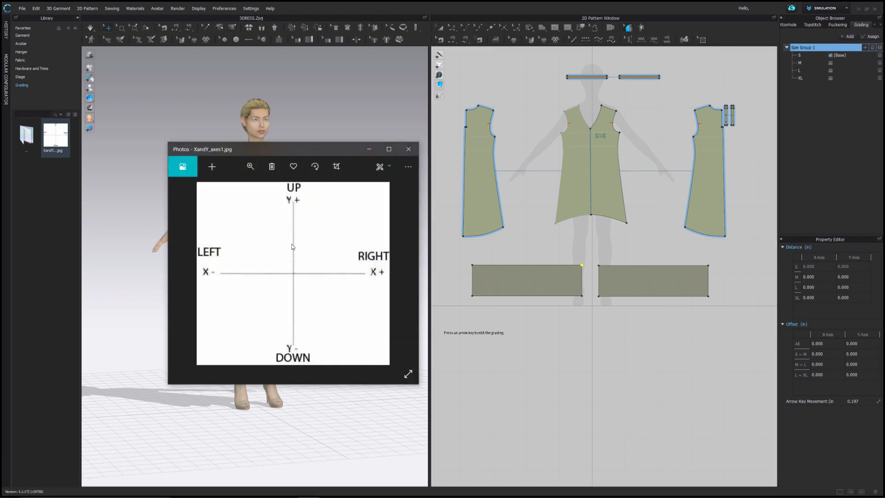
mouse_move(300, 277)
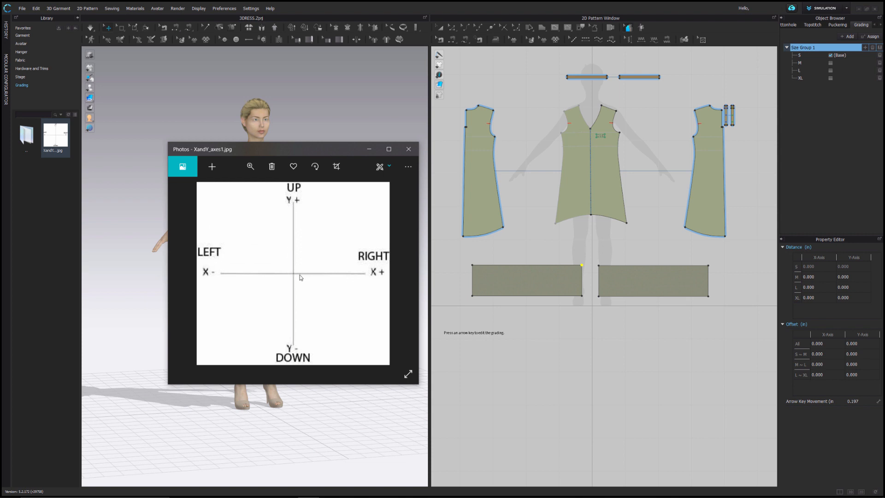
mouse_move(296, 276)
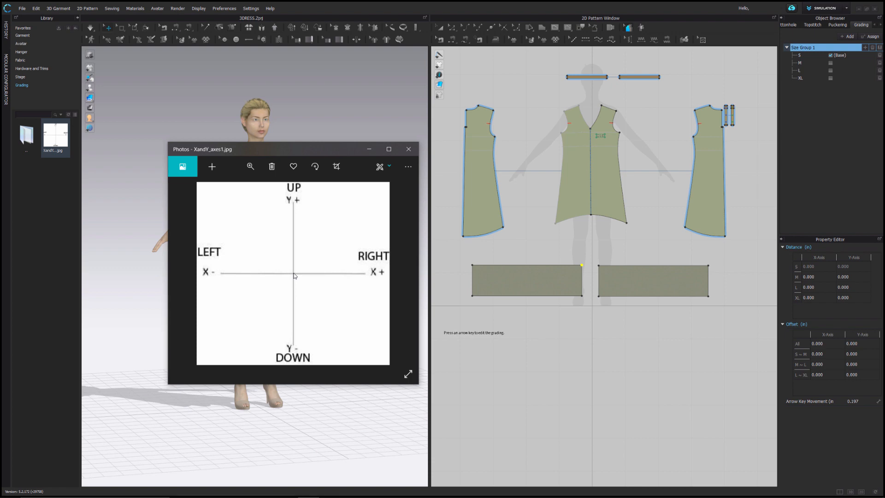
mouse_move(294, 295)
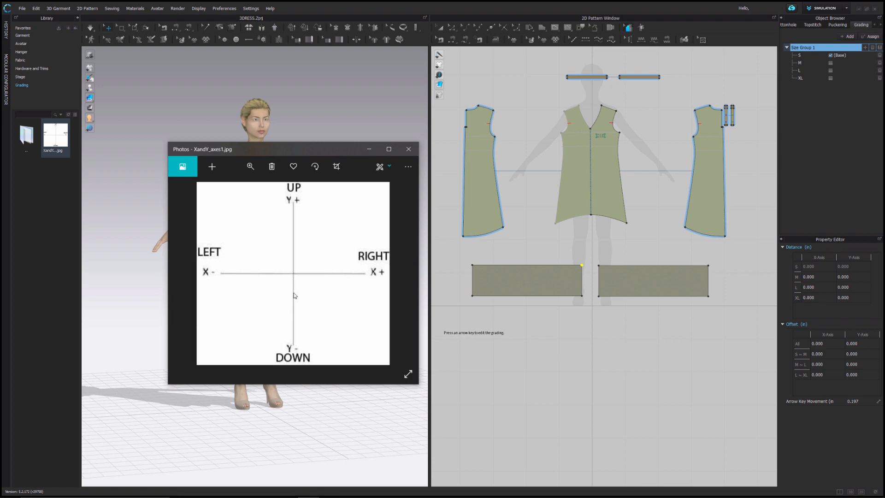
mouse_move(294, 277)
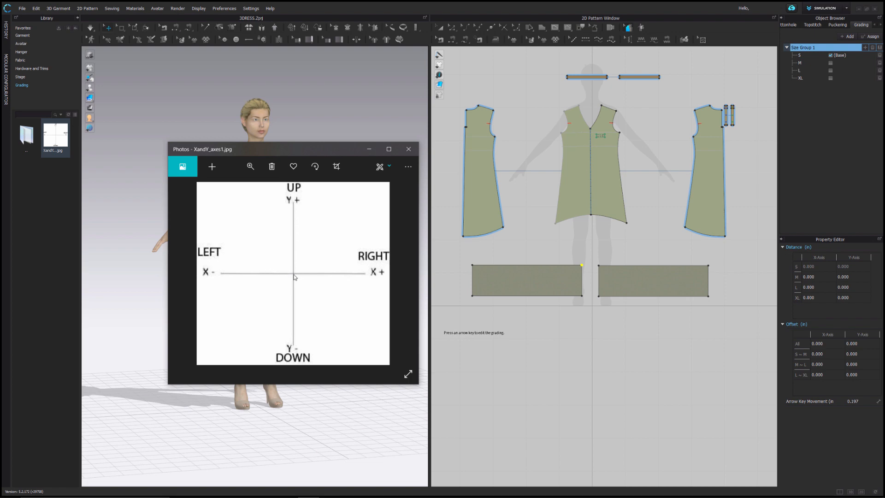
mouse_move(355, 153)
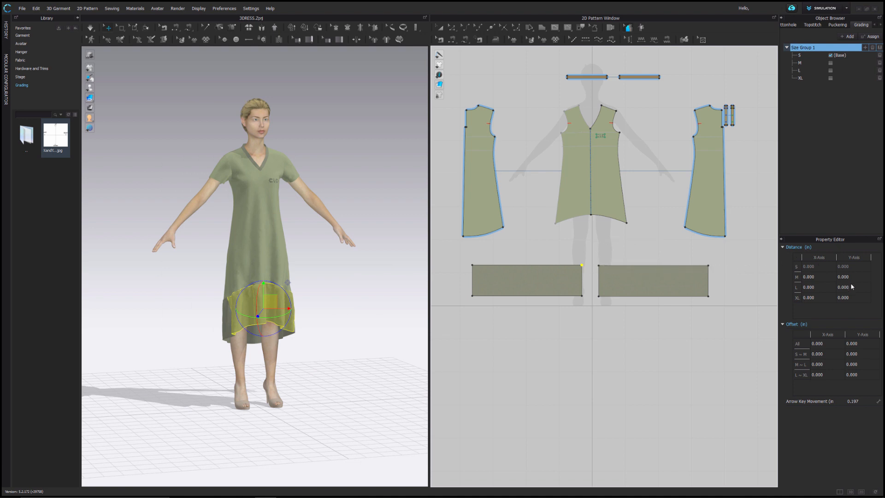
mouse_move(770, 160)
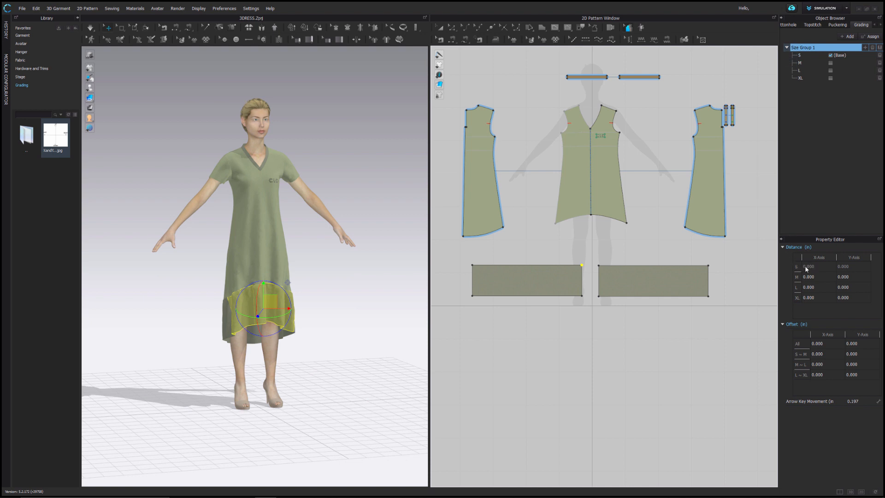
mouse_move(807, 269)
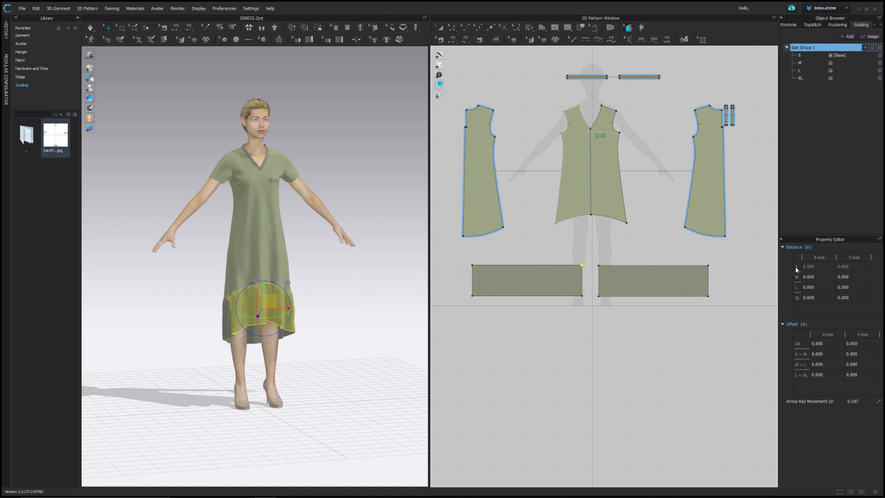
mouse_move(810, 277)
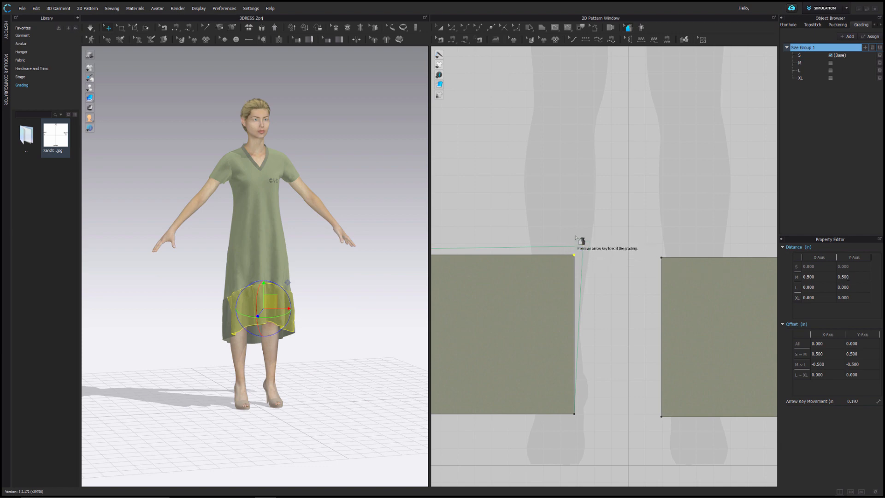
- Enter grading distances for L and XL, and 0.500 for M, at the hem corner
double_click(808, 287)
text(1.000)
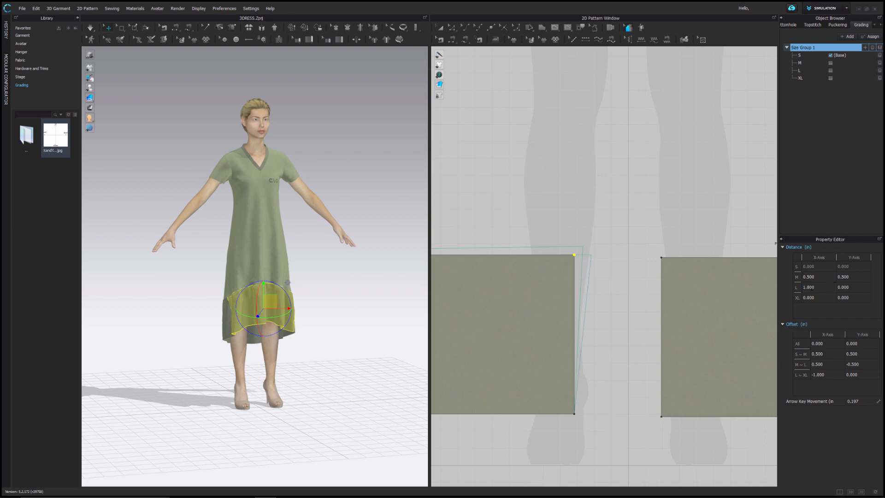
click(844, 286)
text(1.000)
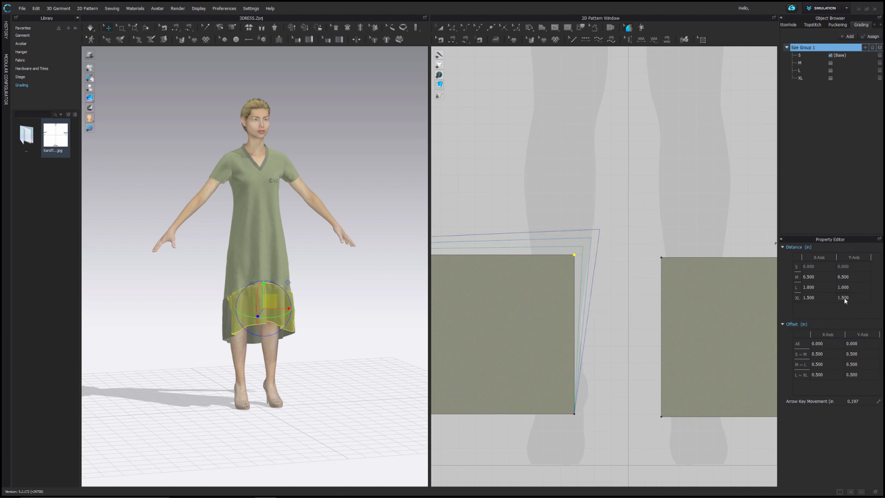
mouse_move(592, 252)
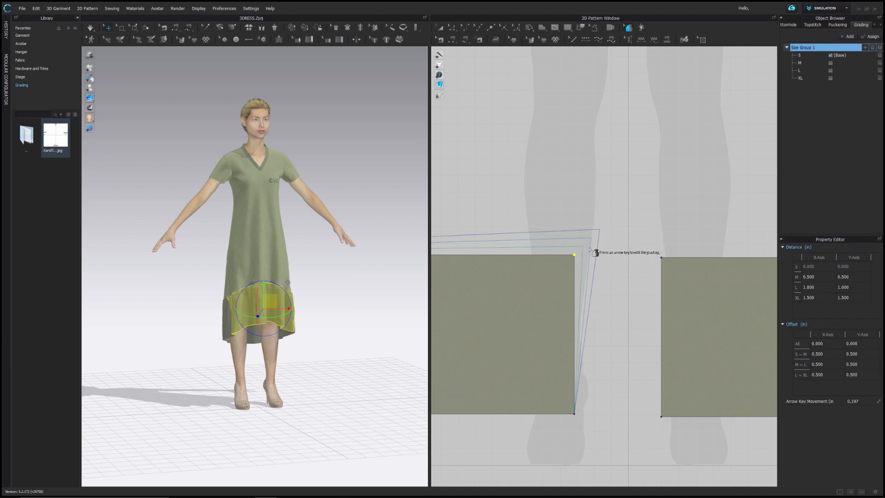
mouse_move(792, 299)
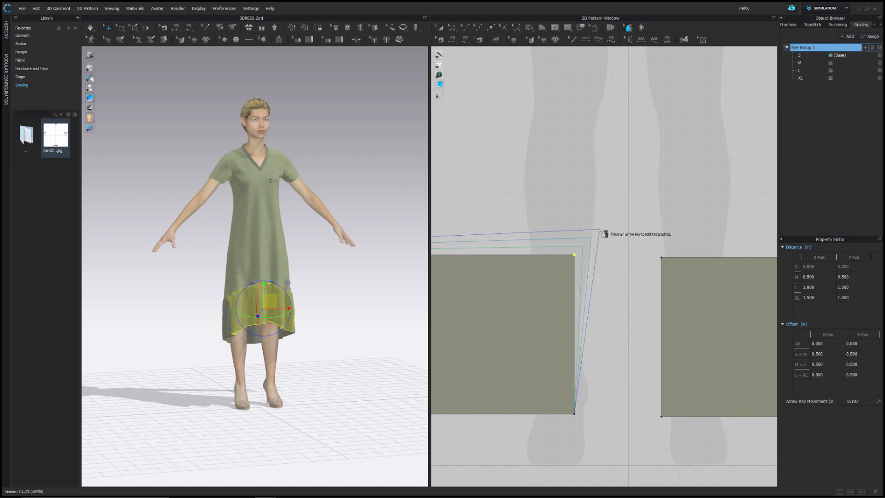
mouse_move(852, 290)
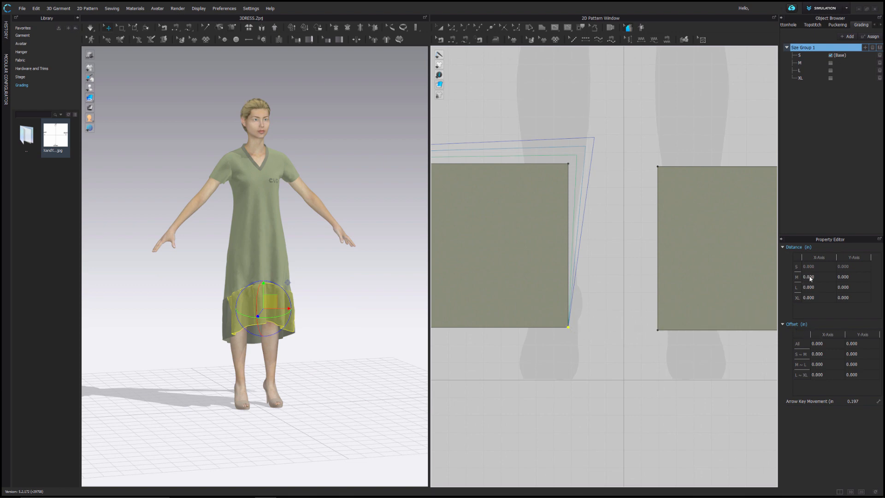
triple_click(808, 277)
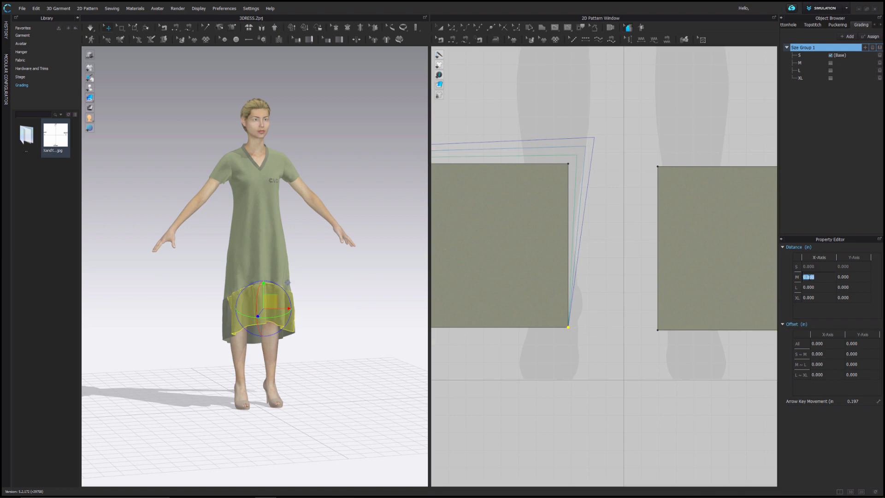
text(0.500)
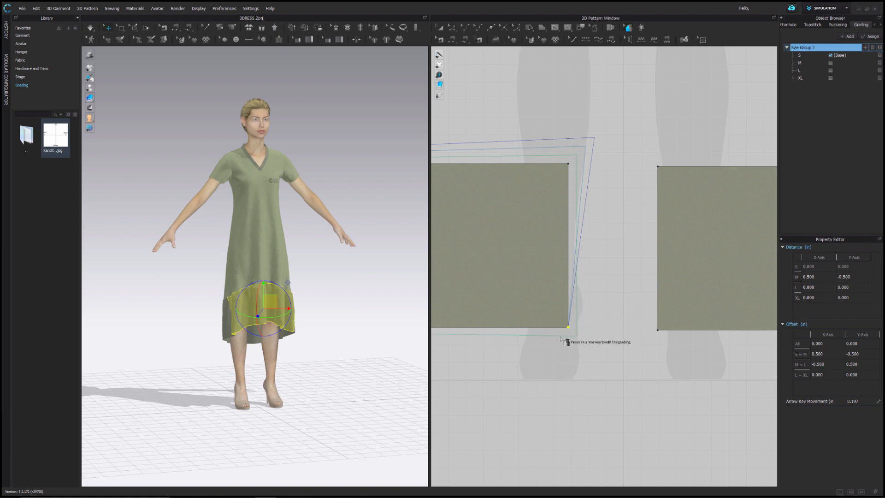
click(815, 287)
text(1.000)
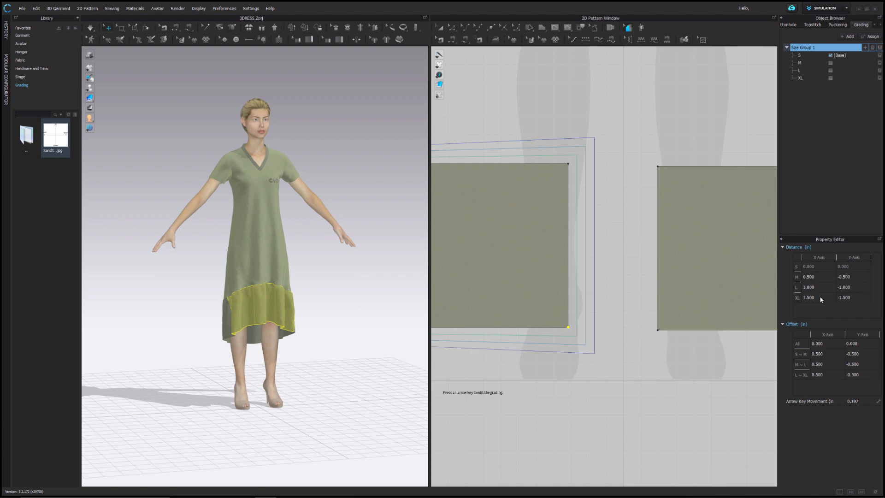
mouse_move(805, 294)
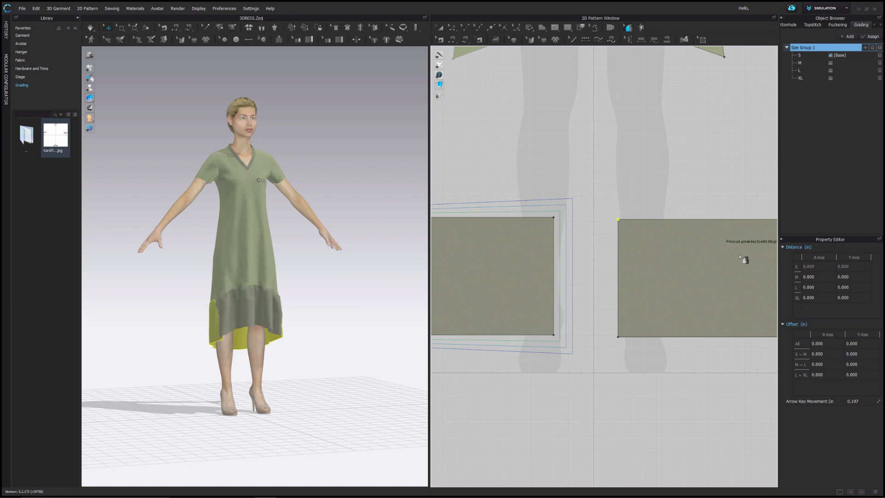
mouse_move(801, 348)
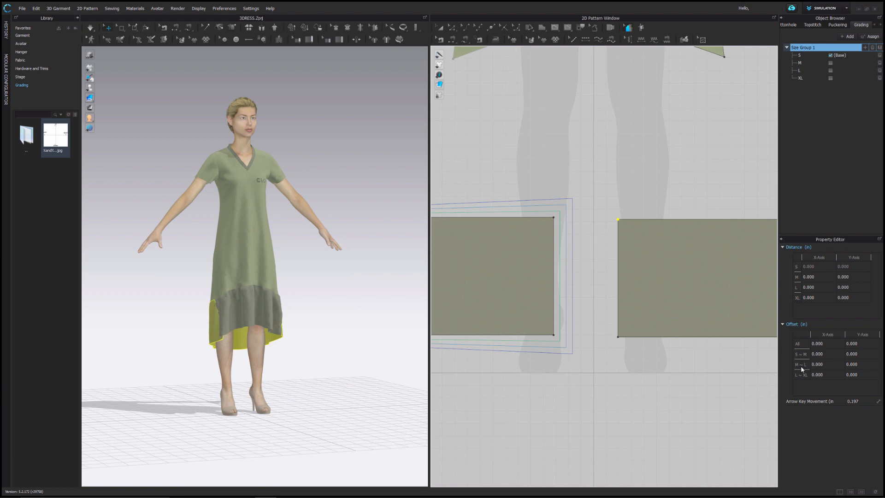
mouse_move(797, 379)
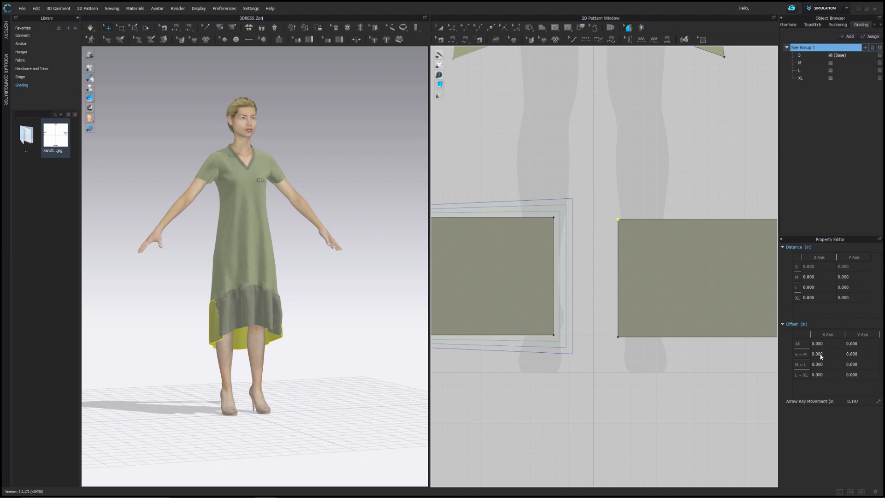
- Enter -0.5 as the hem panel corner's horizontal offset for the first size step
click(818, 354)
text(-0.500)
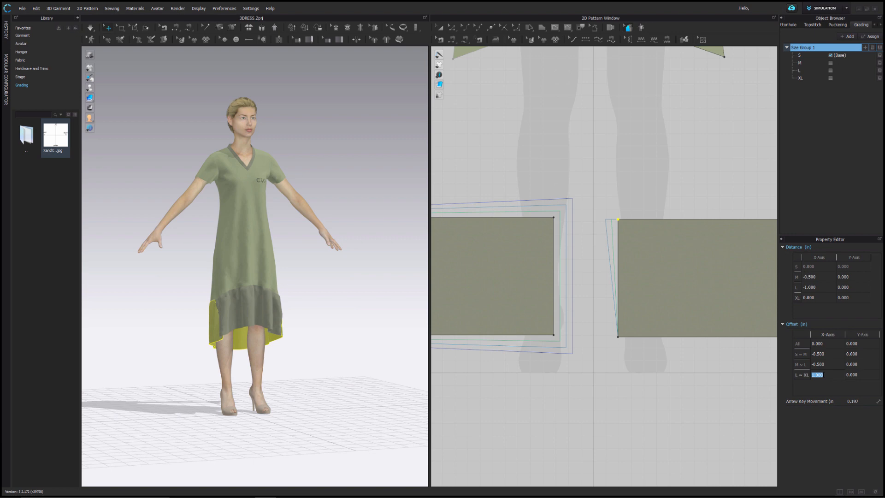
text(-.5)
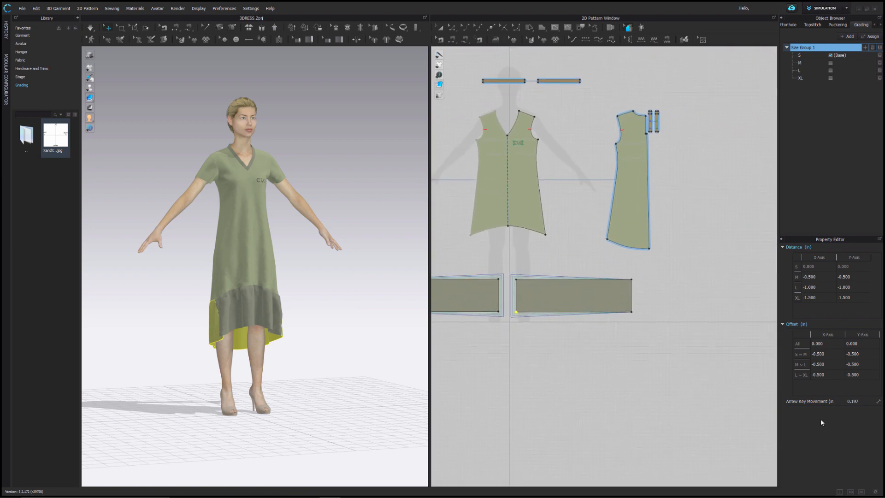
mouse_move(801, 412)
text(0.500)
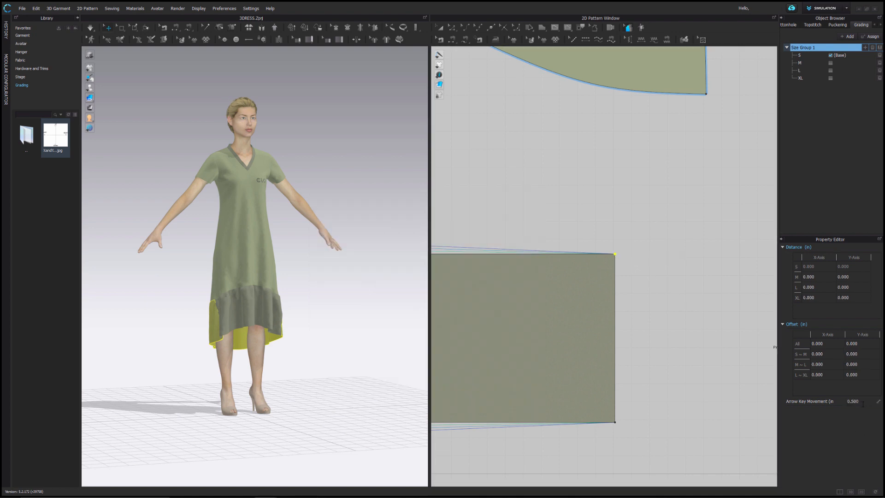
mouse_move(614, 255)
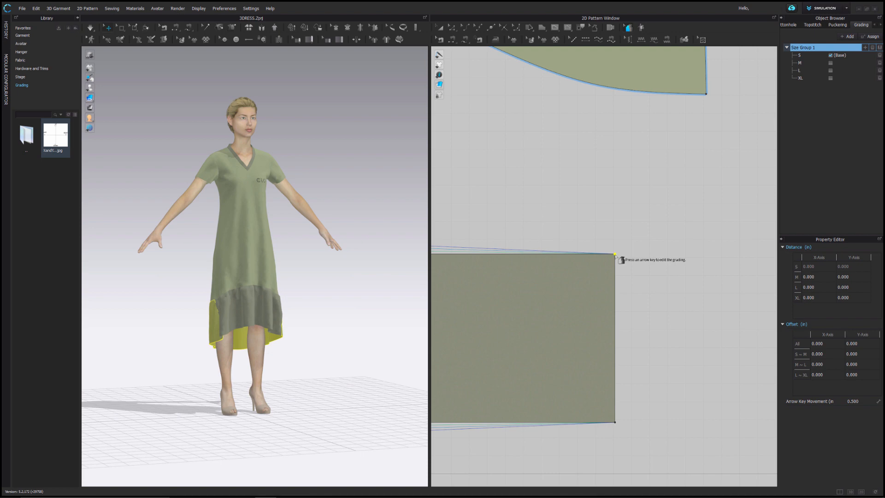
- Grade the remaining hem corners up, outward and down in 0.5 steps per size
key(Up)
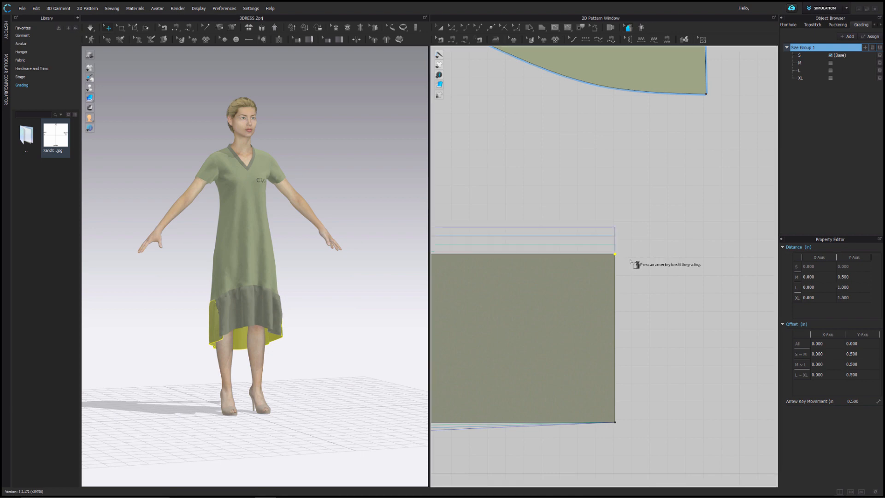
mouse_move(621, 260)
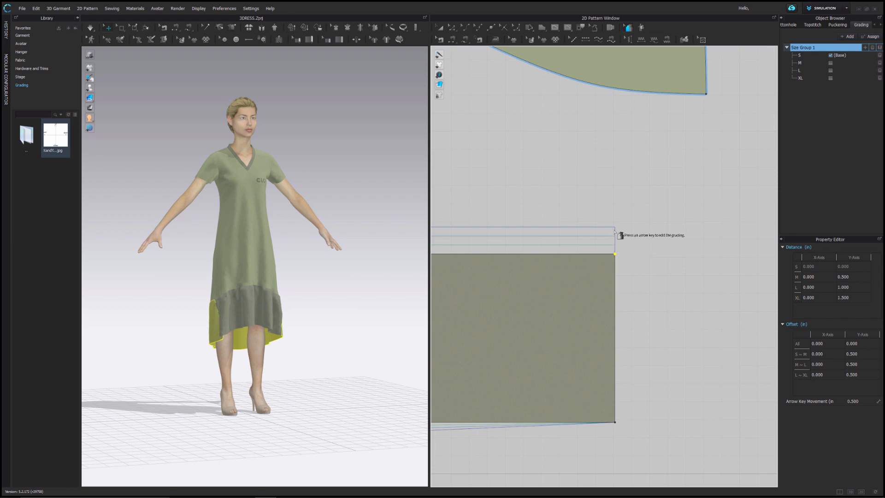
mouse_move(632, 279)
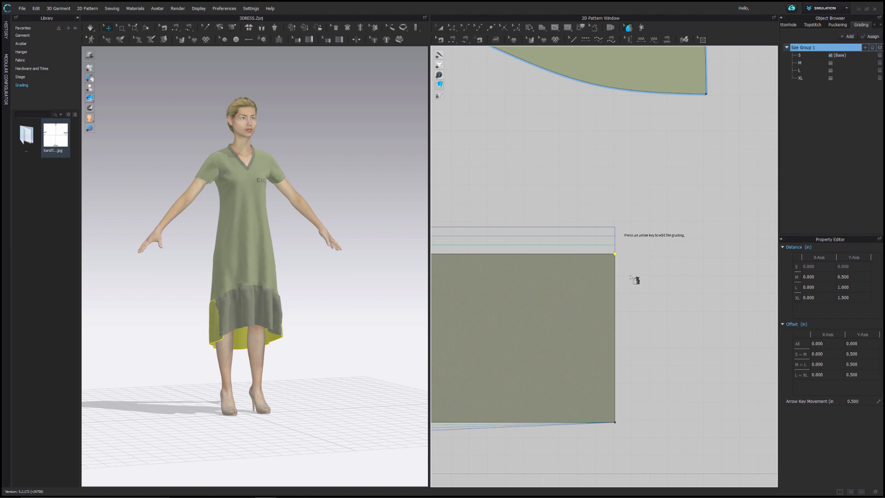
key(right)
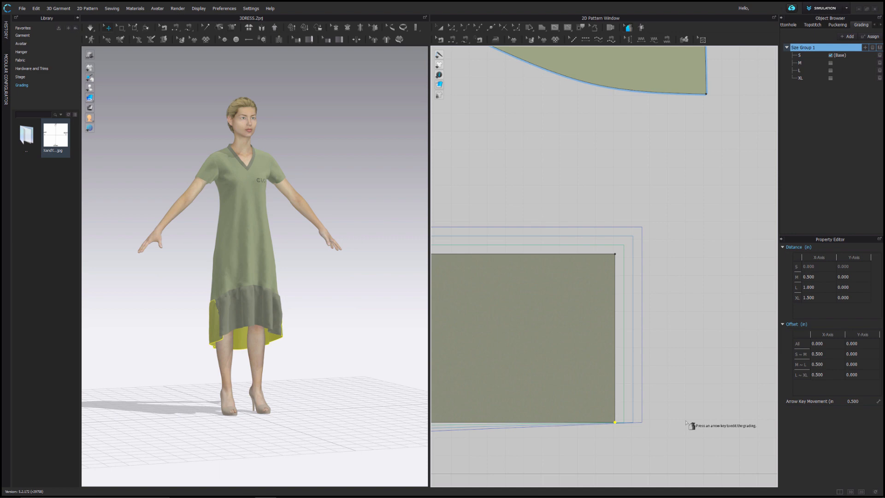
key(Down)
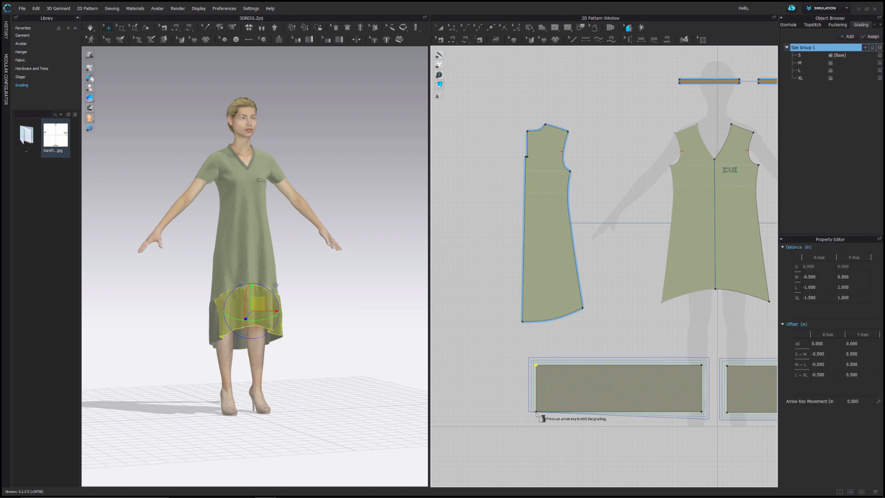
key(down)
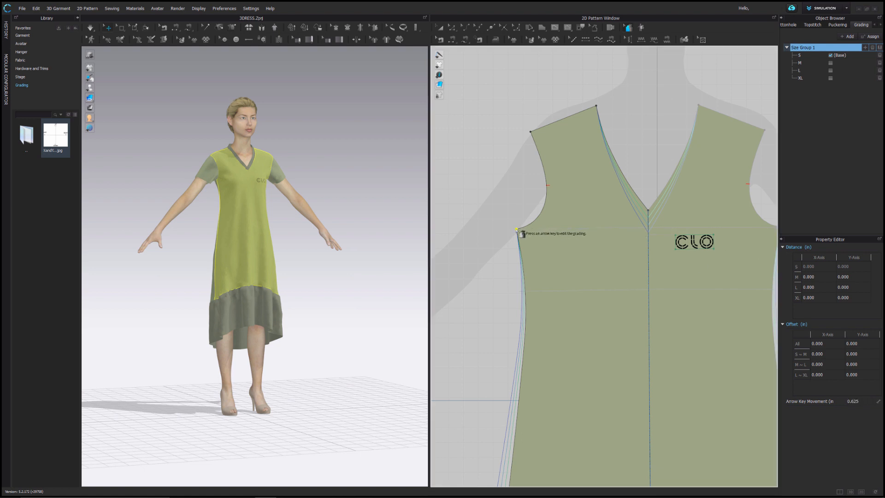
- Grade the front bodice armhole point outward for larger sizes
key(Left)
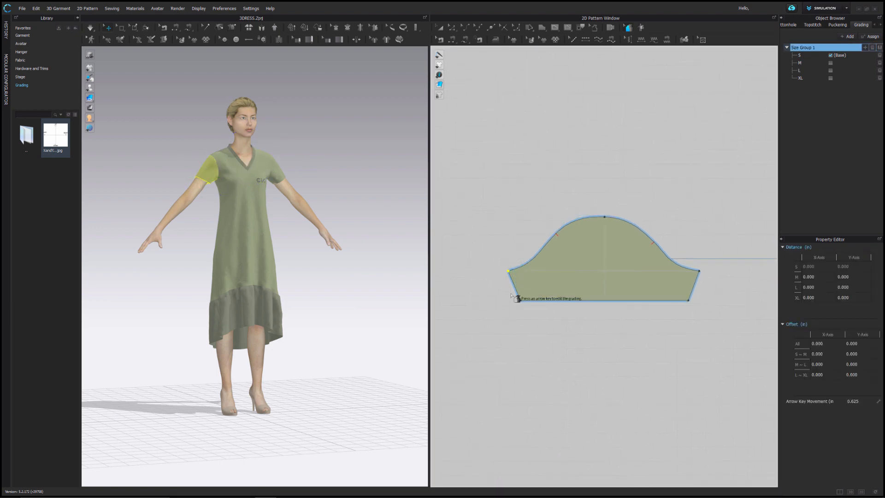
- Grade the sleeve's underarm corner outward by 0.5 per size
key(Left)
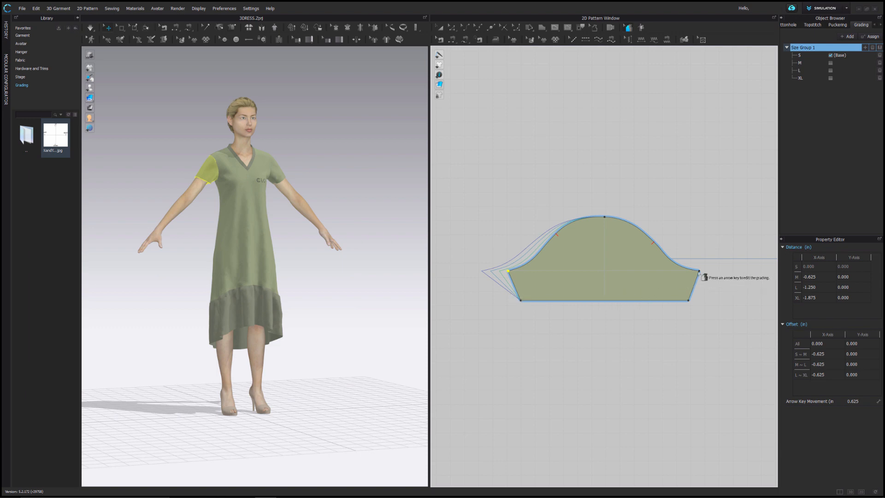
key(Right)
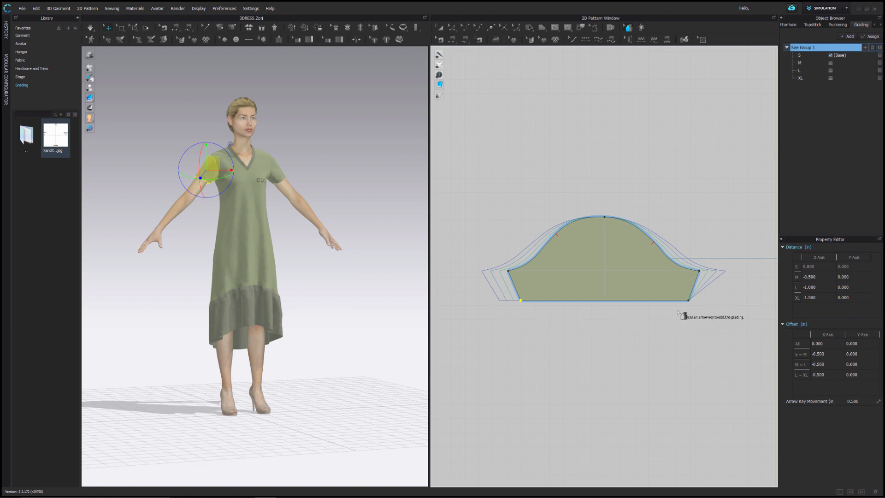
mouse_move(536, 320)
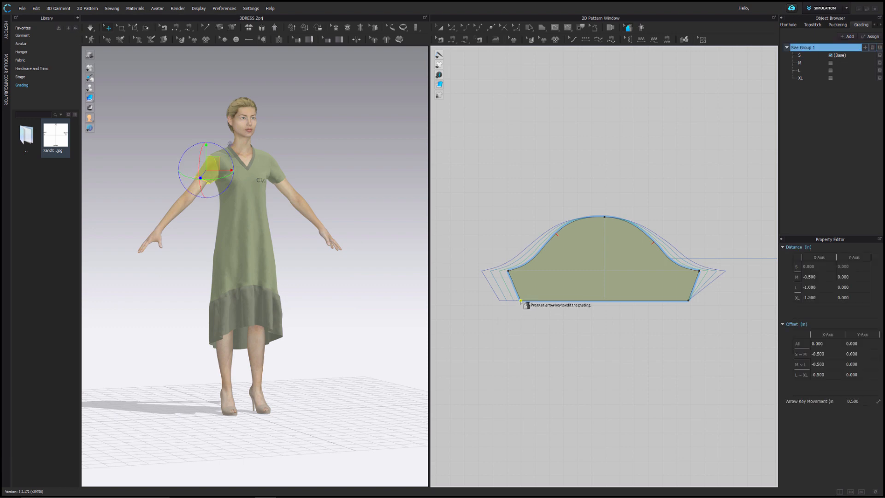
- Copy the corner's grading and paste it onto the other sleeve's corner
right_click(526, 305)
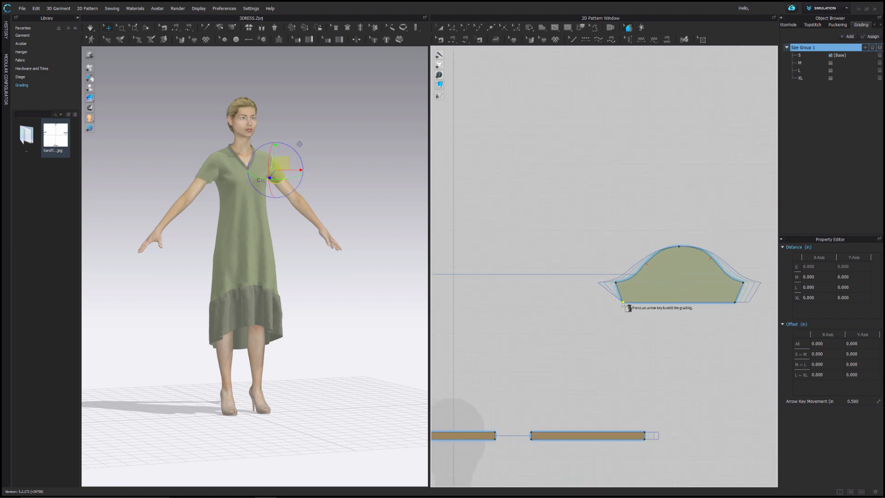
right_click(624, 309)
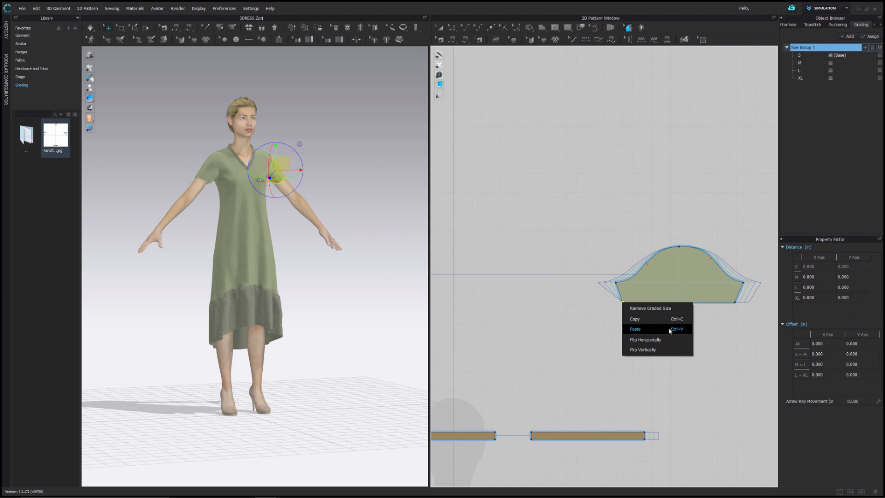
click(634, 329)
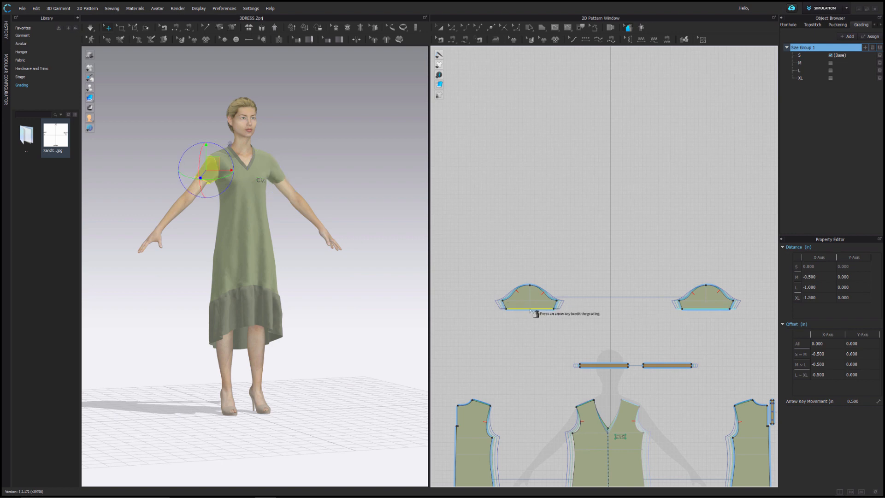
- Grade the corner point outward and select a grading value for the CLO graphic
key(Down)
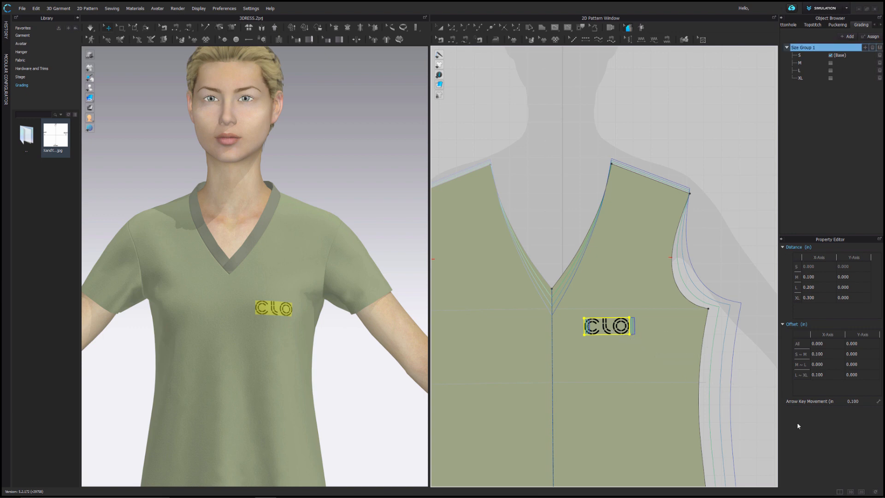
triple_click(853, 401)
text(0.200)
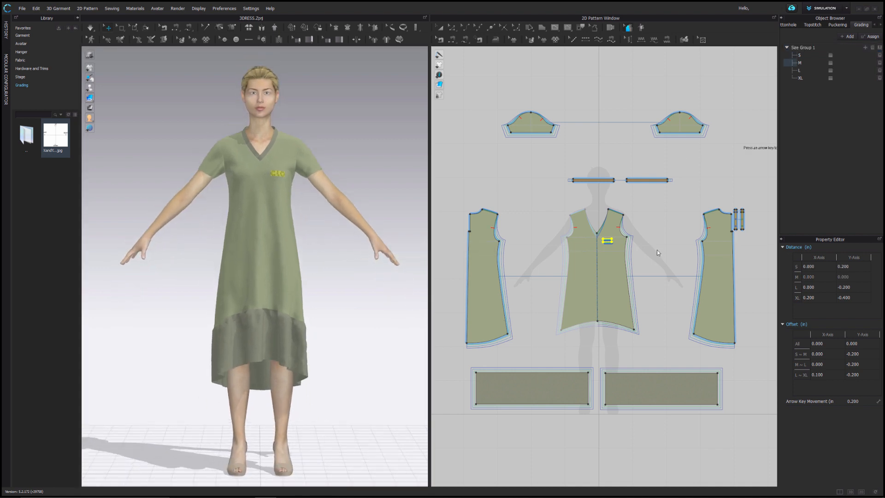
- Preview size M, then set L as the base size
click(830, 63)
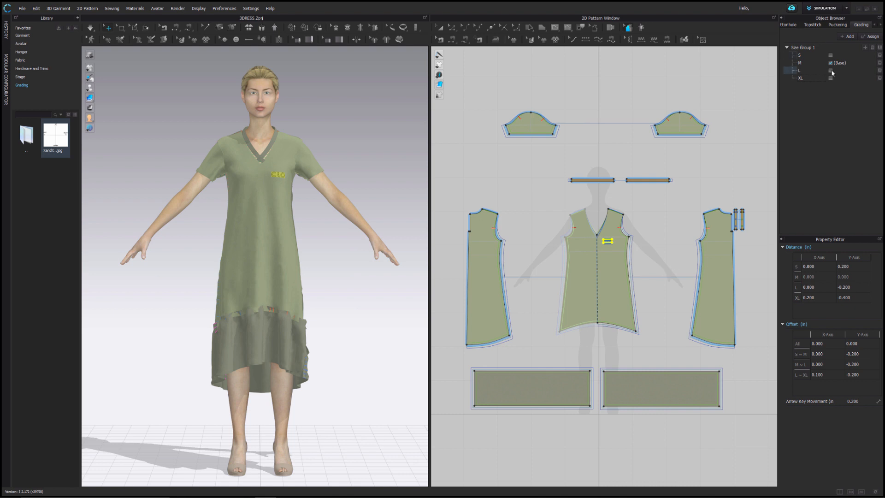
click(831, 70)
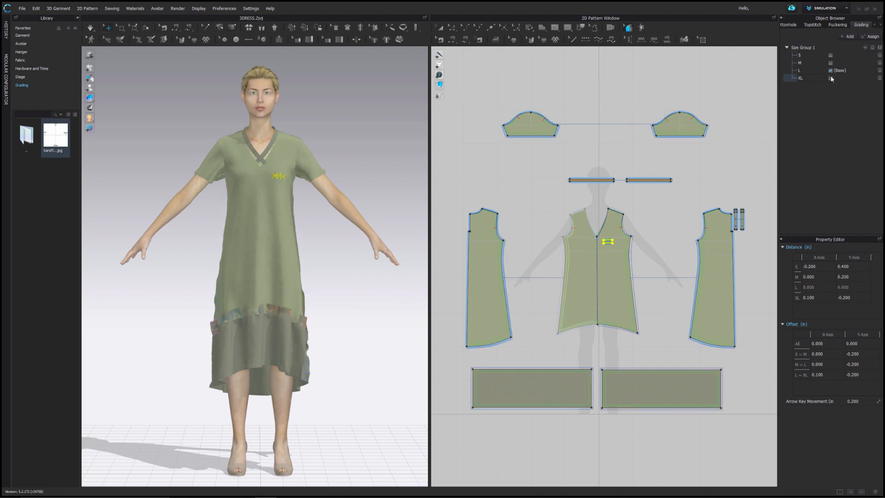